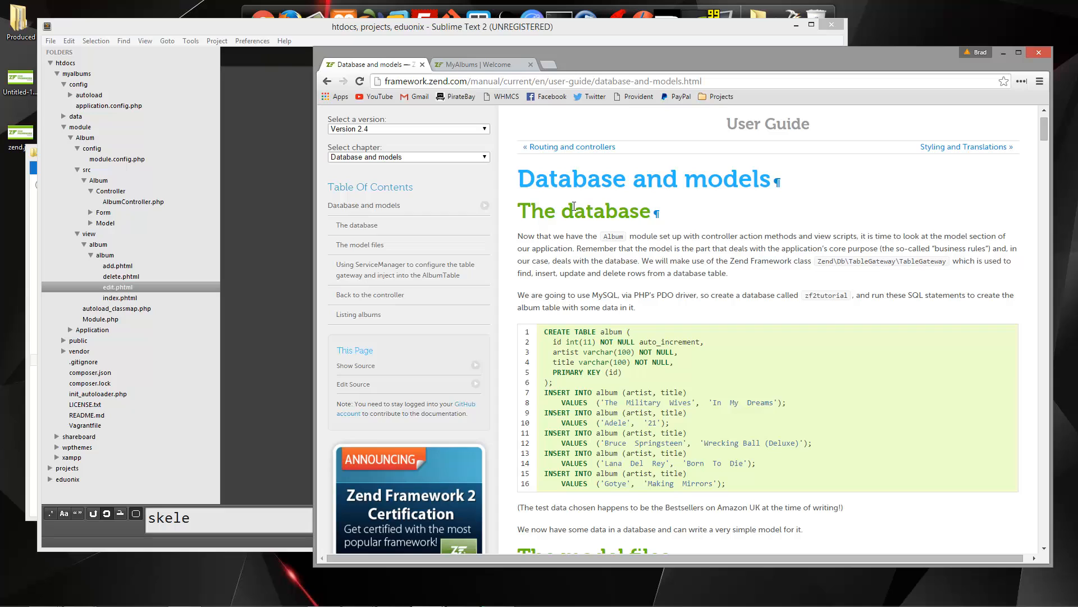
# Copy the album table CREATE TABLE and INSERT SQL from the tutorial.
pyautogui.scroll(-3)
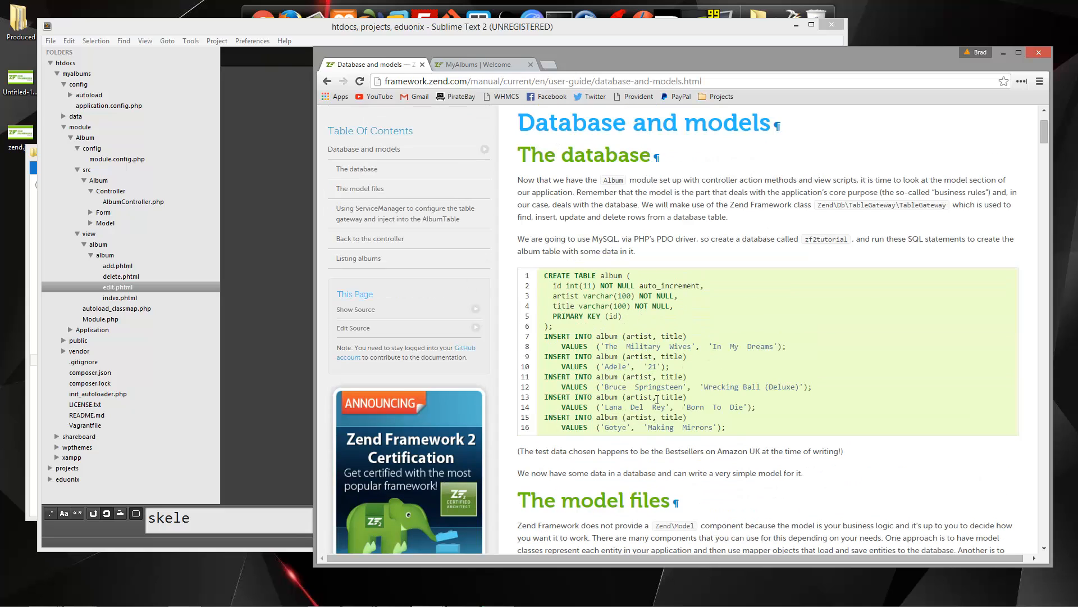
pyautogui.moveTo(546, 275); pyautogui.dragTo(725, 427)
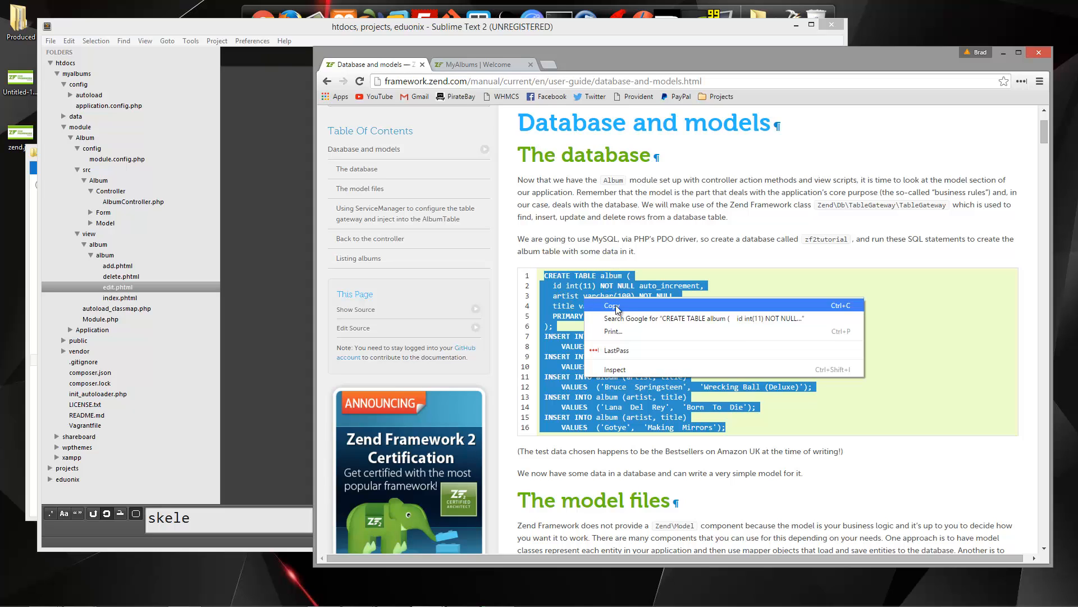
pyautogui.click(612, 306)
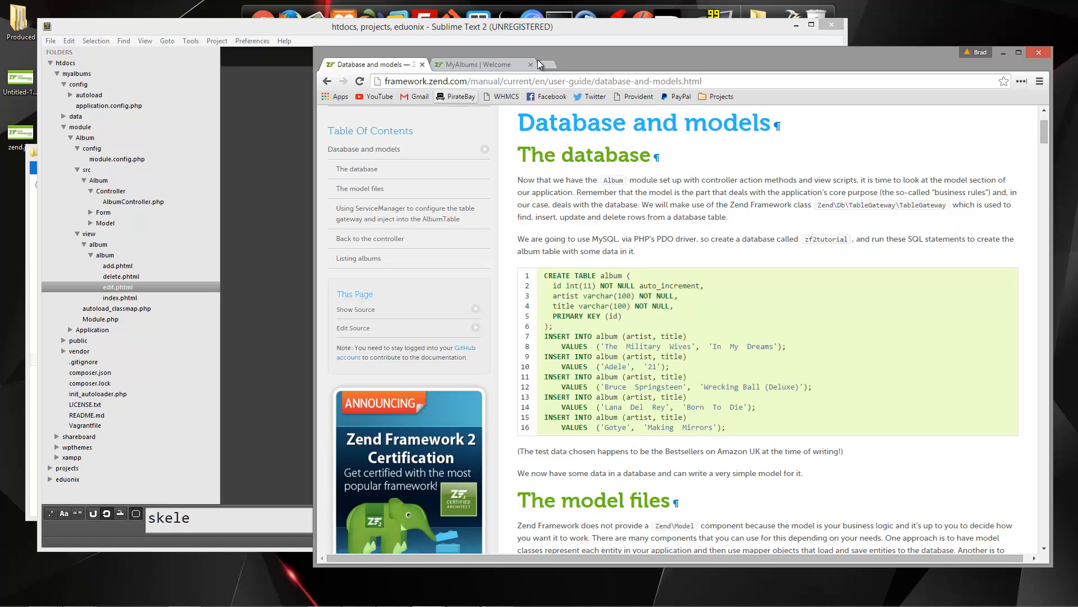
# Create the myalbums database at localhost/phpmyadmin and open it.
pyautogui.click(545, 64)
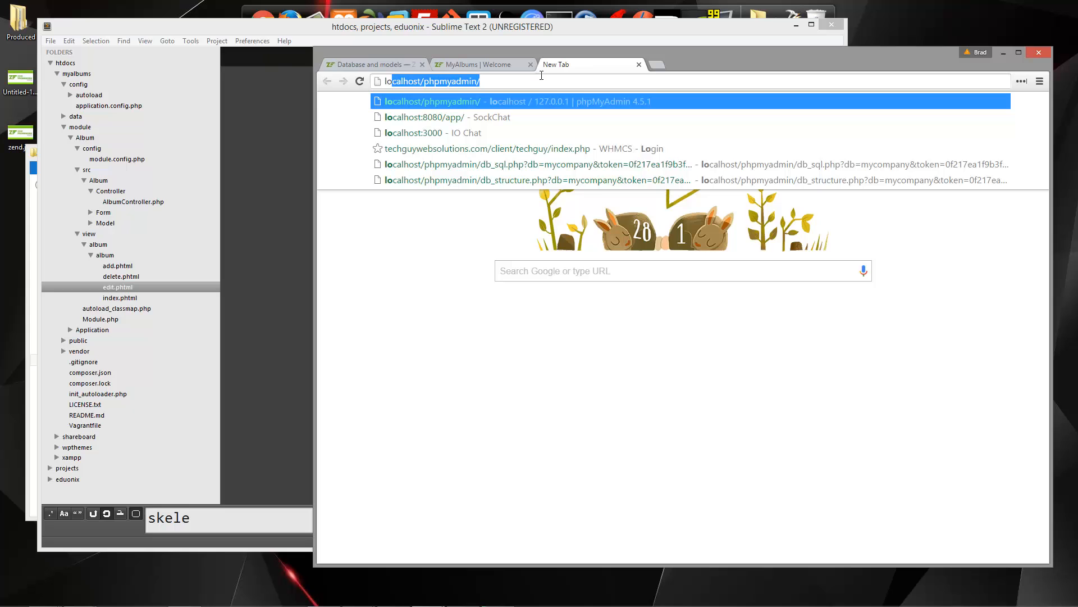
pyautogui.write('localhost/')
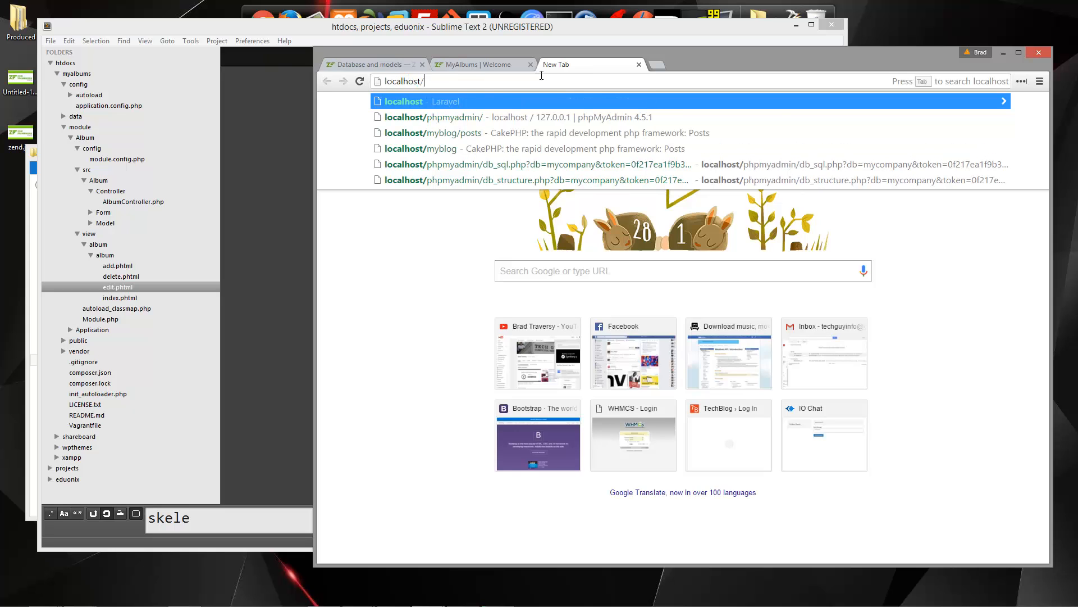
pyautogui.click(440, 117)
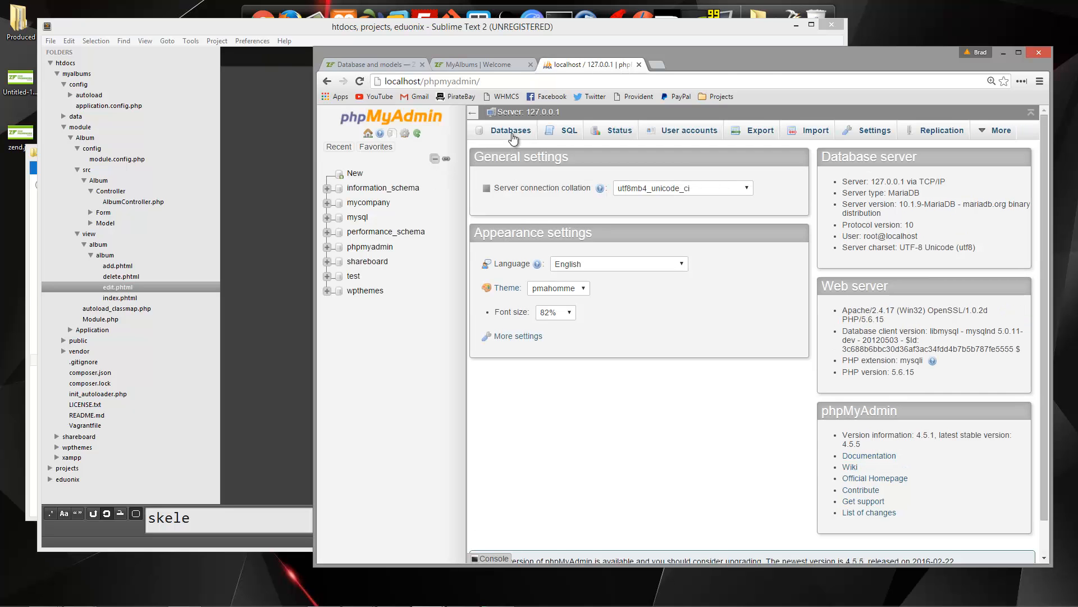
pyautogui.click(510, 130)
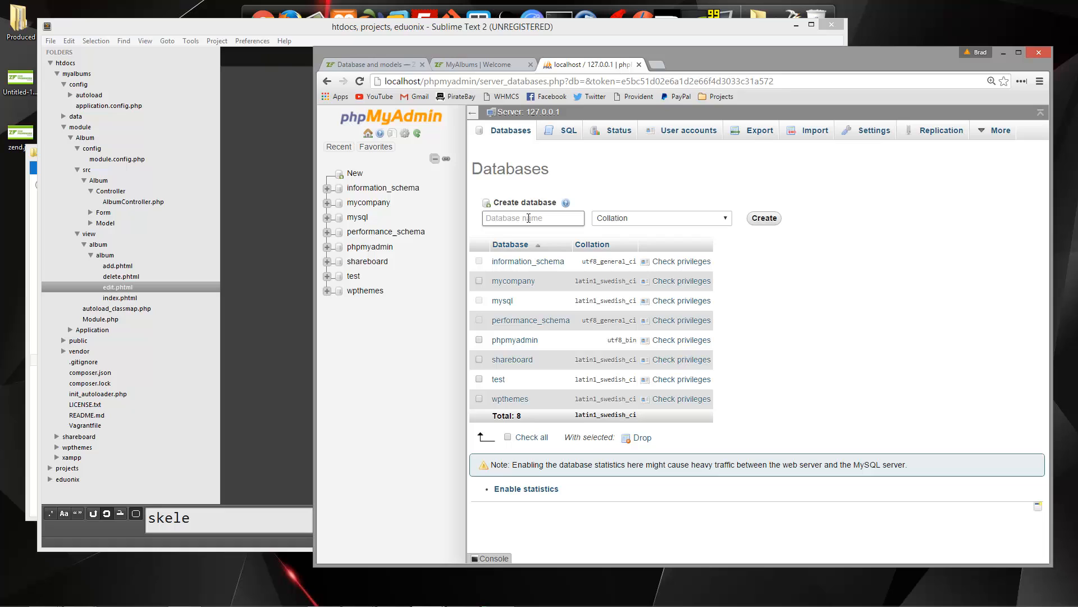
pyautogui.write('myalbum')
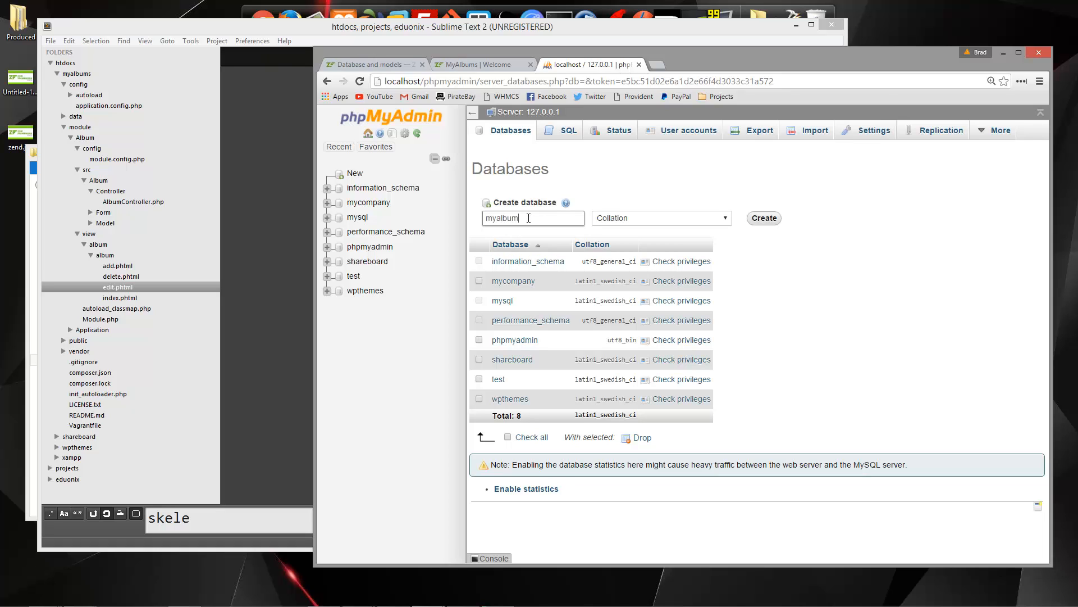
pyautogui.click(763, 218)
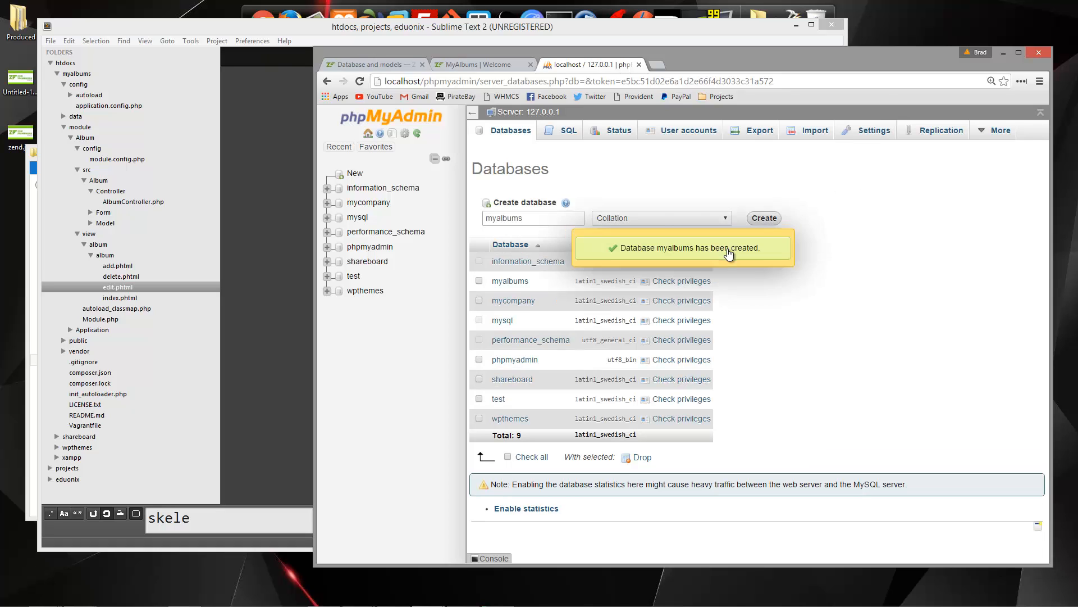
pyautogui.click(510, 281)
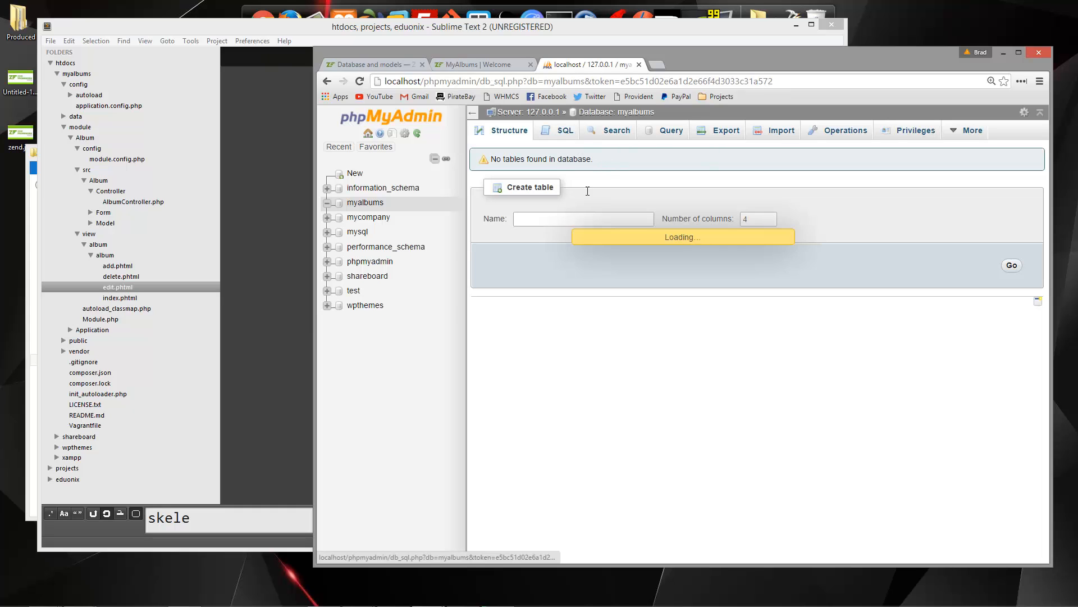
# Paste the album SQL into myalbums' SQL tab and run it, creating five album rows.
pyautogui.rightClick(543, 192)
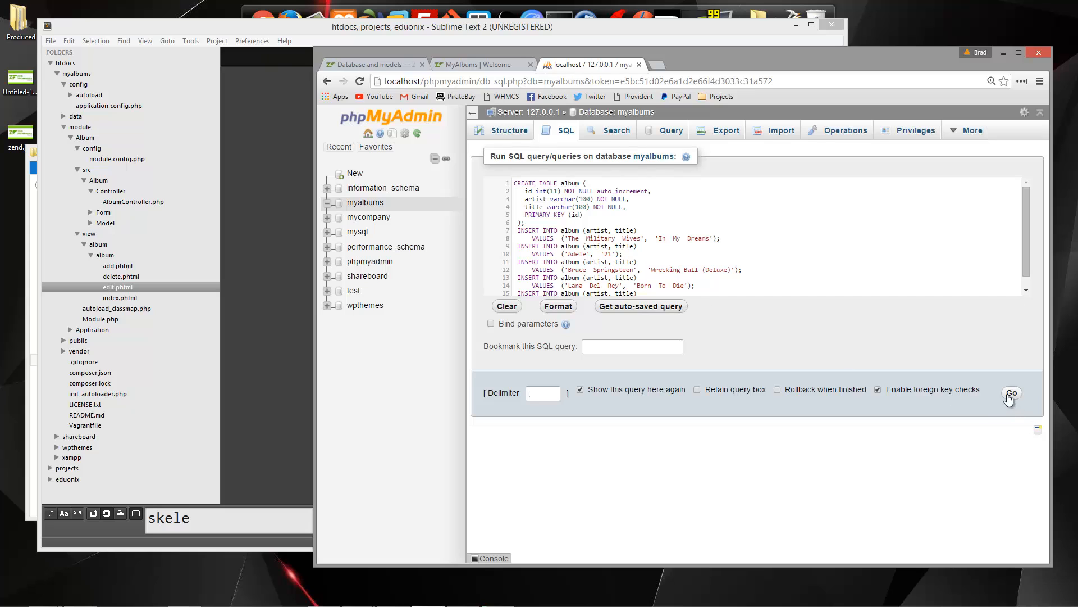
pyautogui.click(1011, 393)
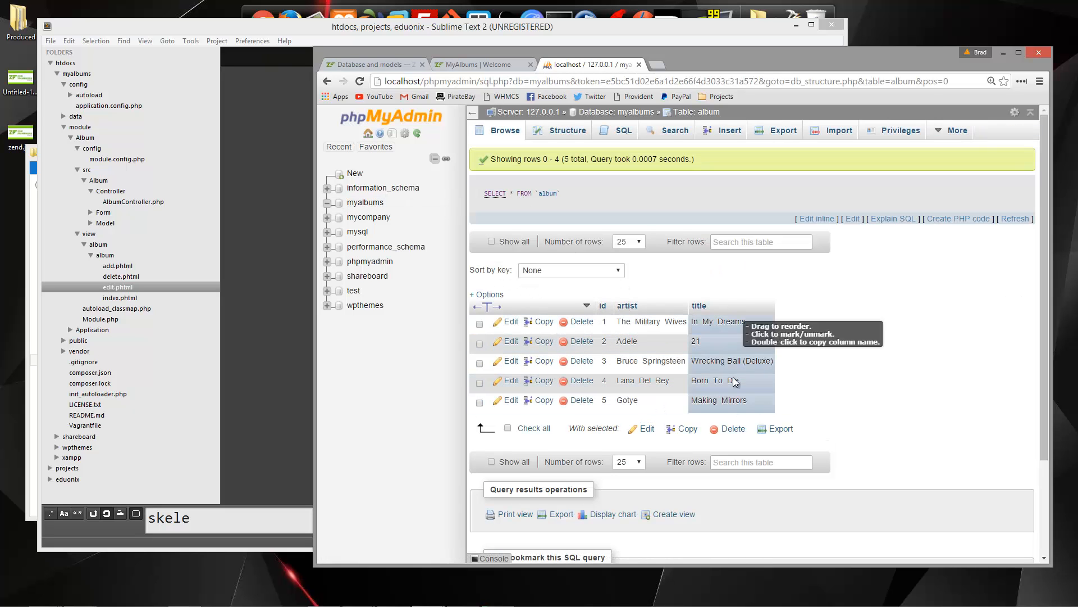
pyautogui.click(372, 64)
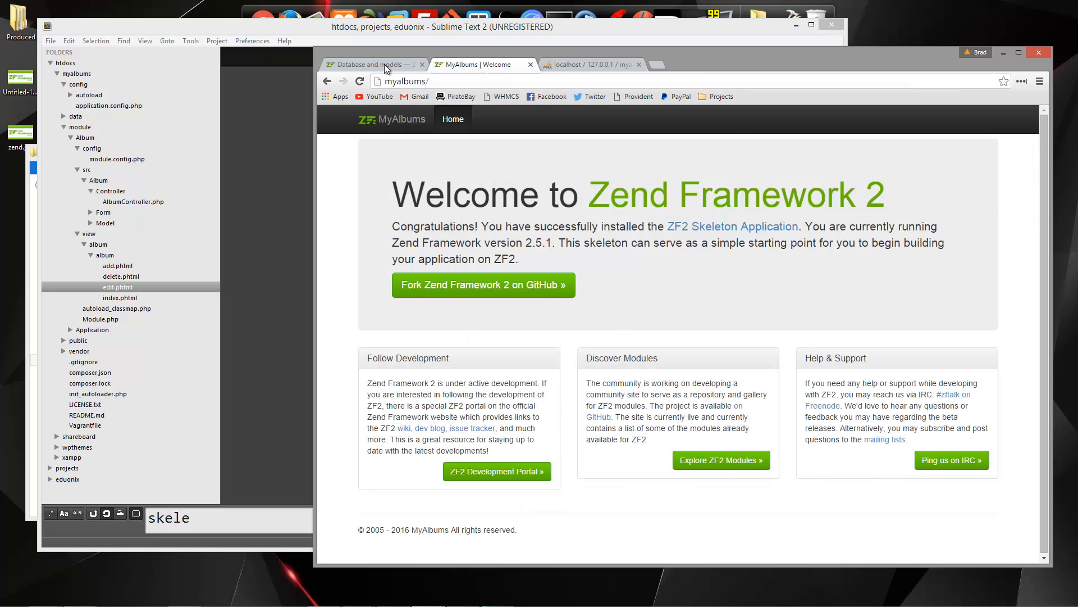
# Return to the Database and models tutorial showing the Album.php model code.
pyautogui.click(371, 64)
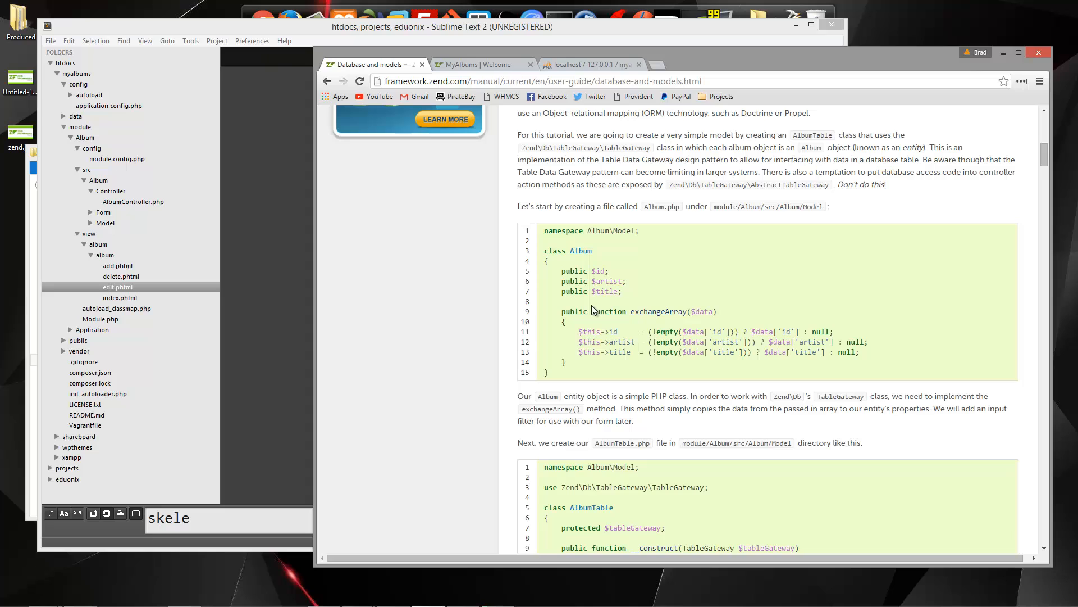
pyautogui.doubleClick(724, 206)
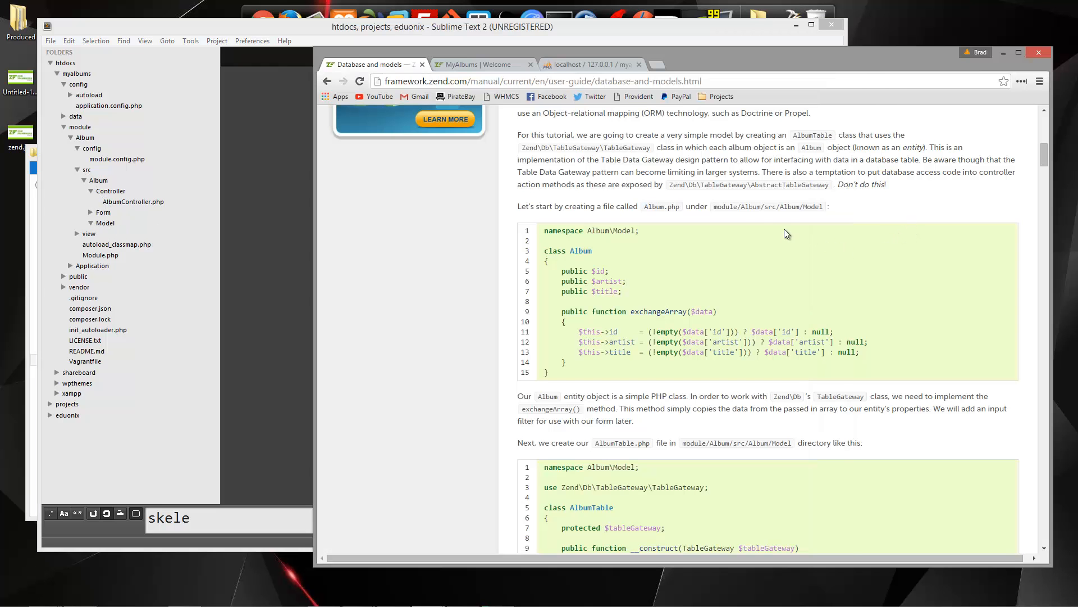
pyautogui.moveTo(737, 215)
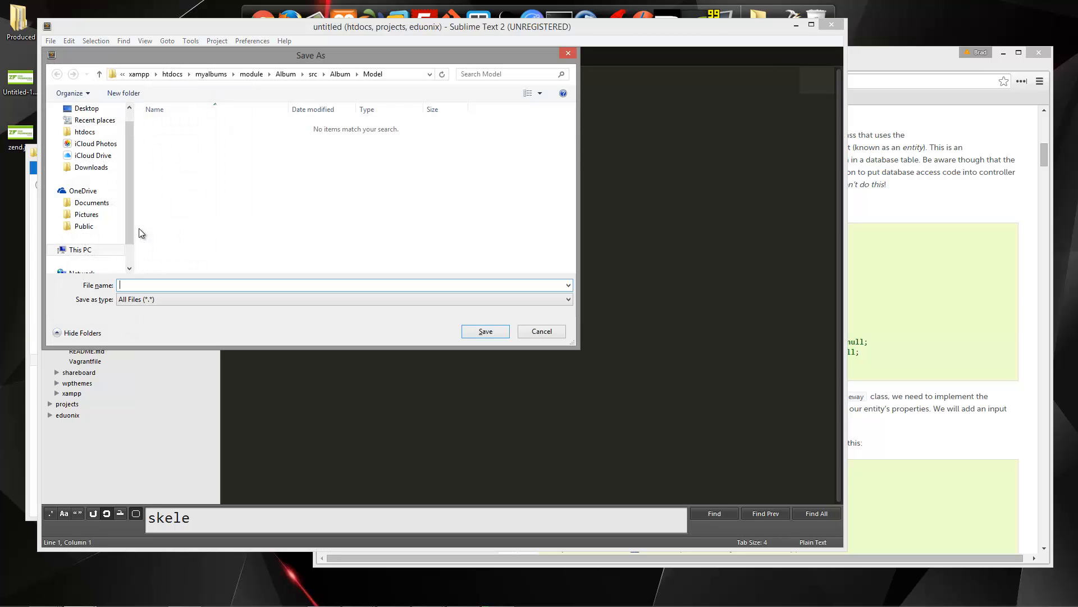
# Save a new Album.php in Album/src/Album/Model with the Album class and <?php tag.
pyautogui.write('Album.ph')
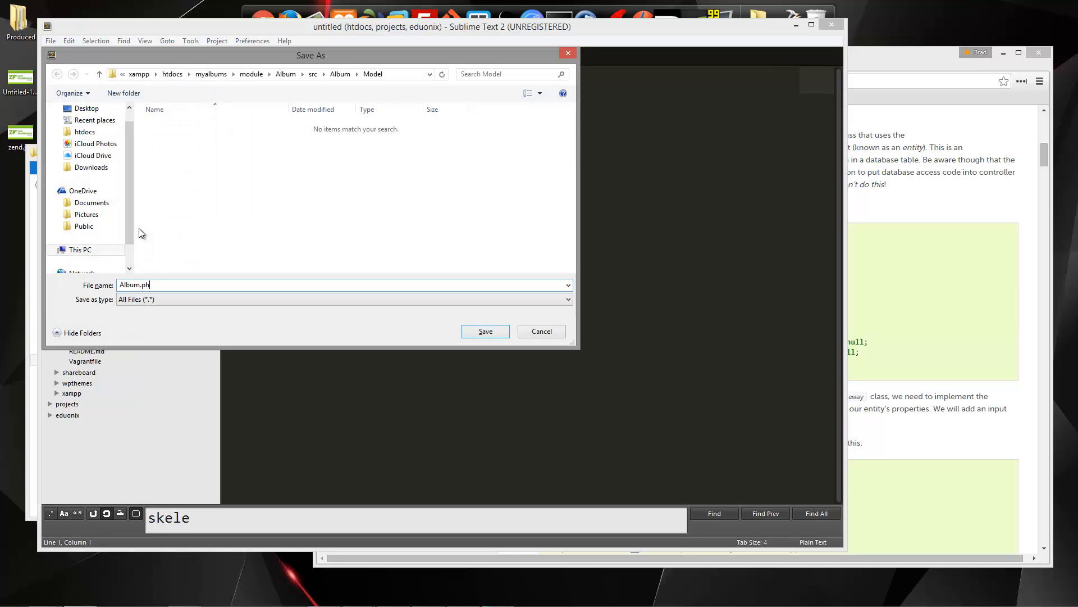
pyautogui.click(485, 330)
pyautogui.write('<?')
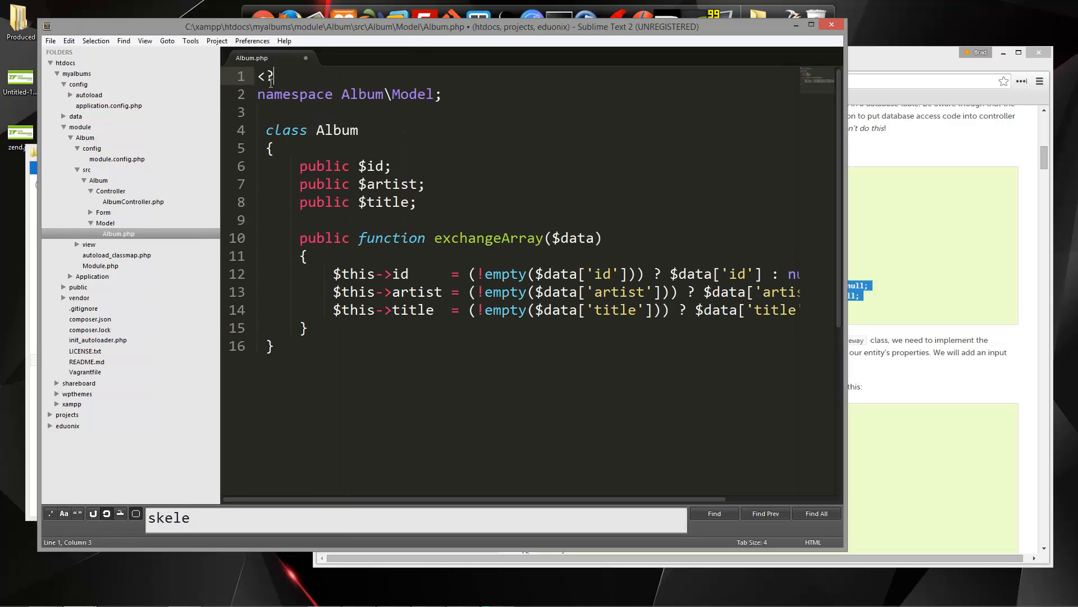
pyautogui.write('php')
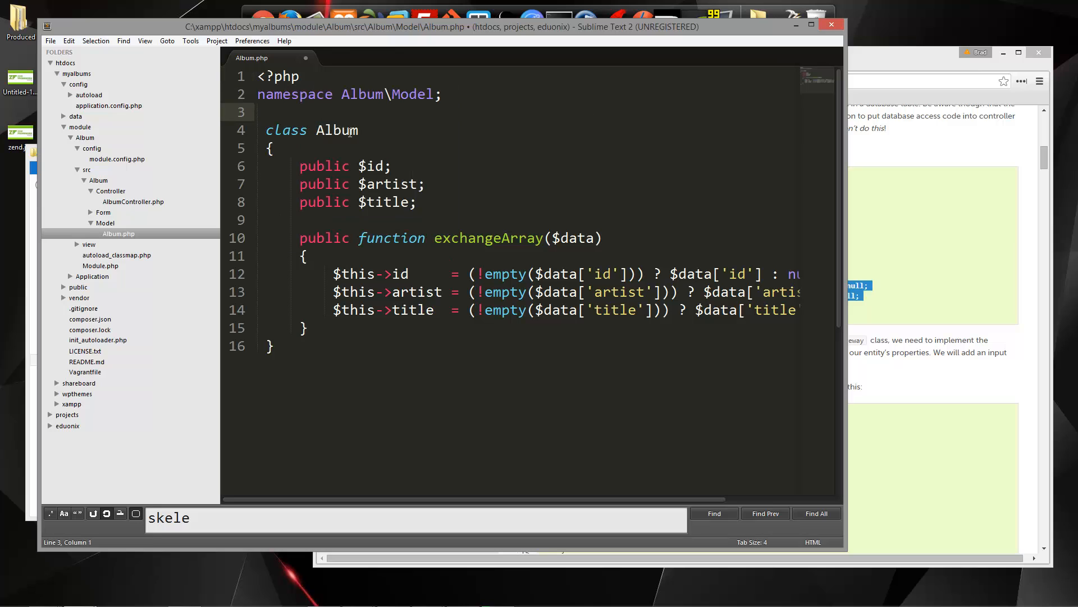
pyautogui.doubleClick(337, 130)
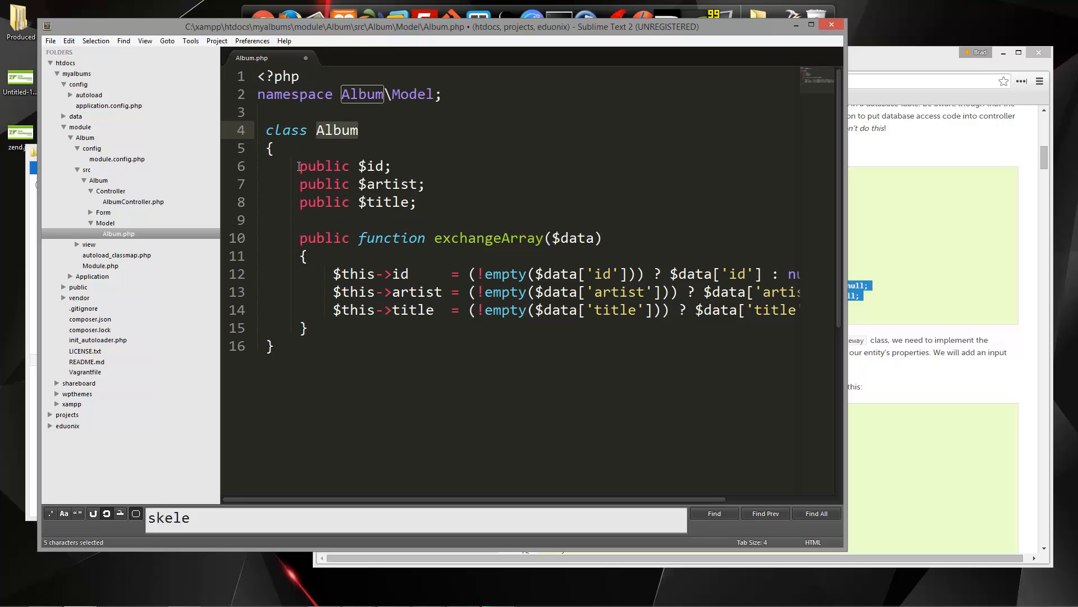
pyautogui.moveTo(298, 166); pyautogui.dragTo(416, 201)
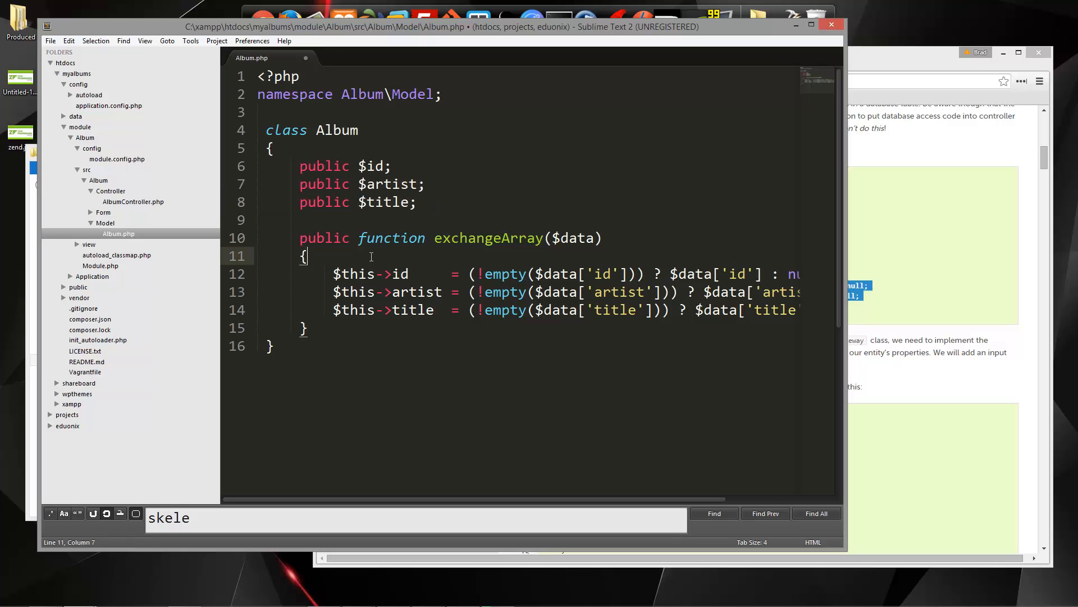
pyautogui.doubleClick(488, 238)
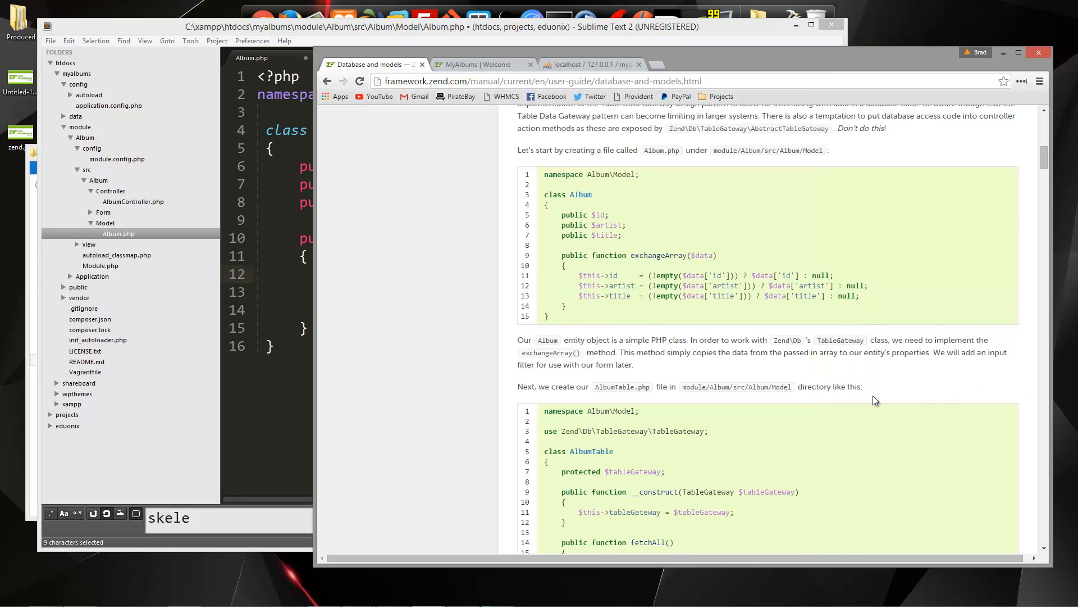
# Copy the AlbumTable.php file name from the tutorial and scroll to its code.
pyautogui.scroll(-3)
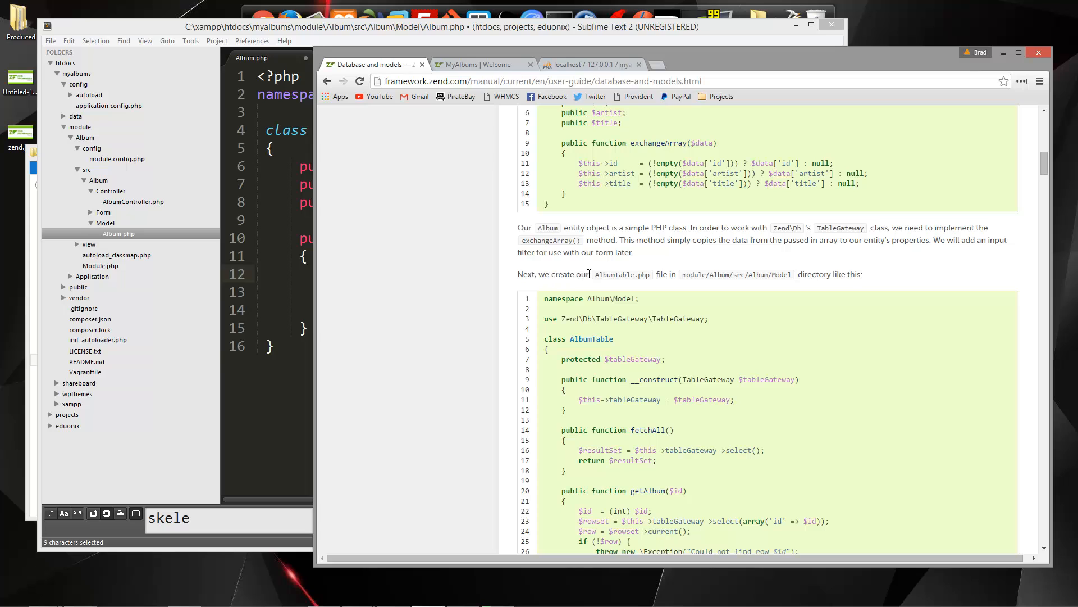
pyautogui.rightClick(622, 273)
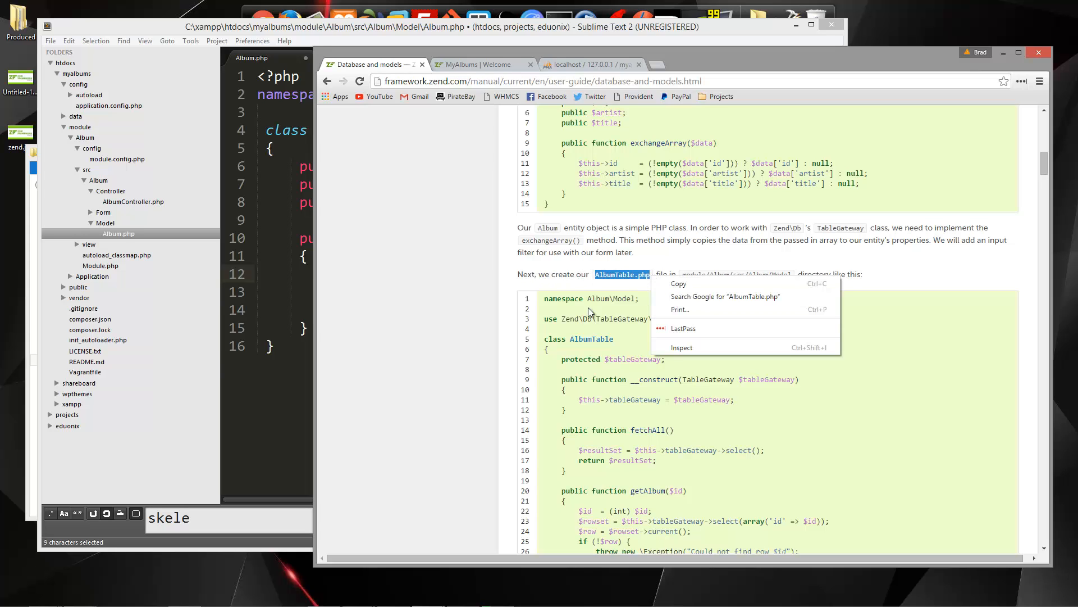
pyautogui.click(860, 425)
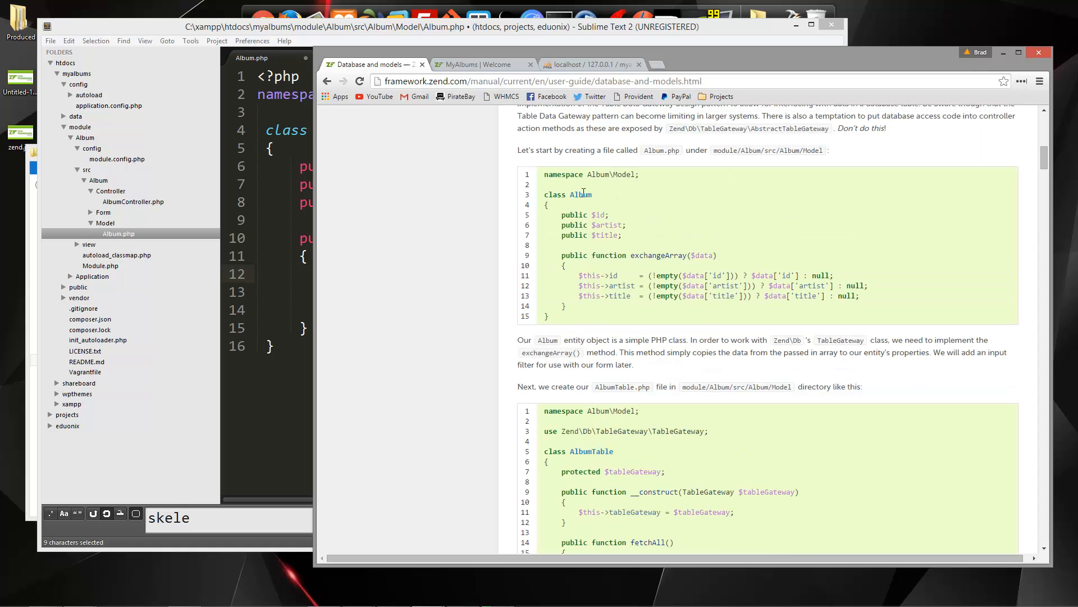
pyautogui.doubleClick(580, 194)
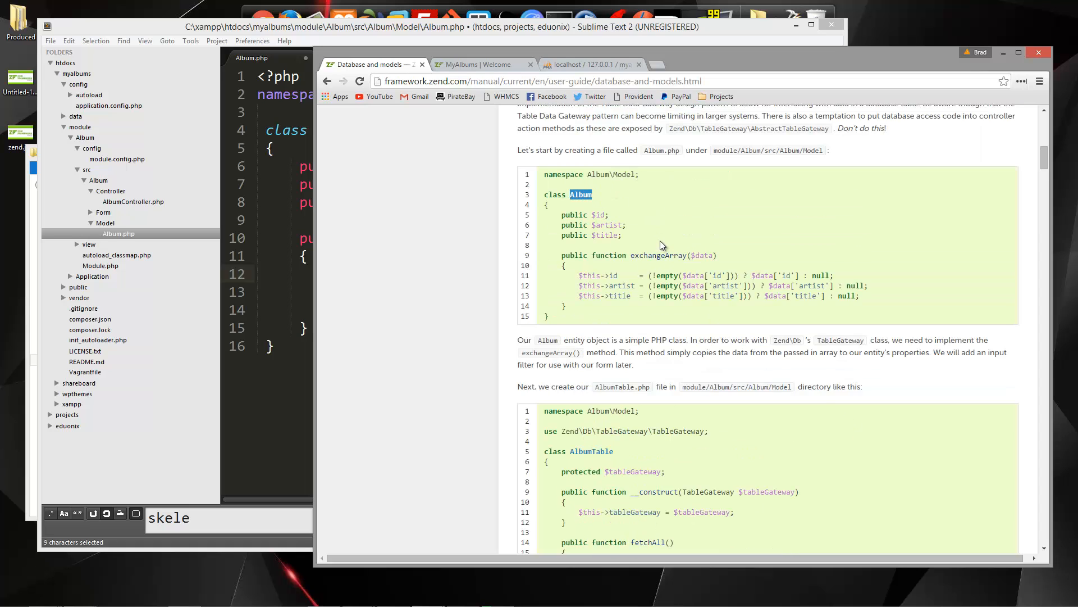
pyautogui.moveTo(673, 251)
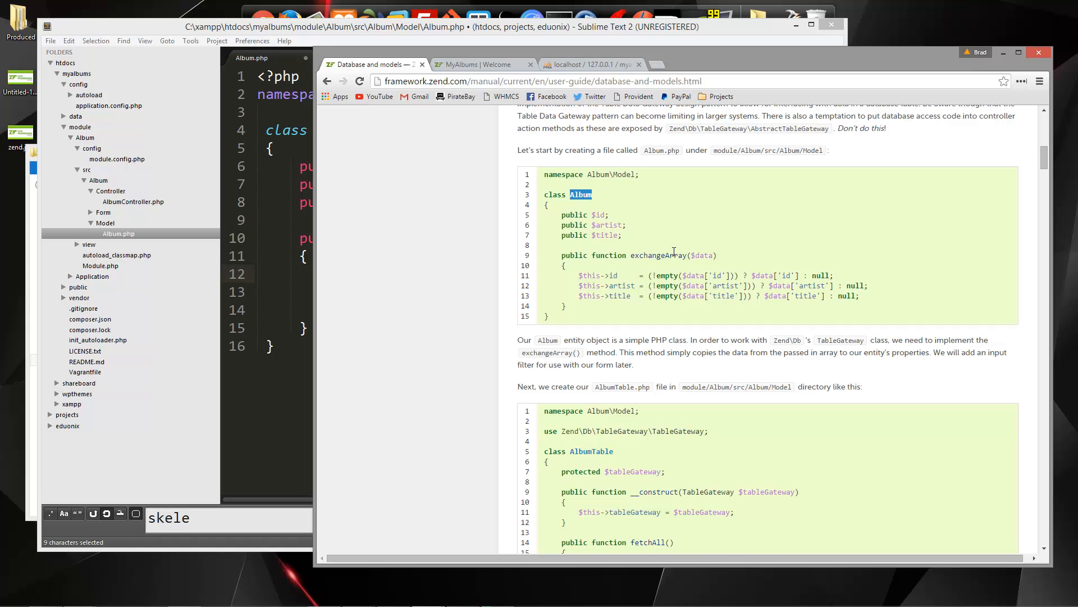
pyautogui.scroll(-3)
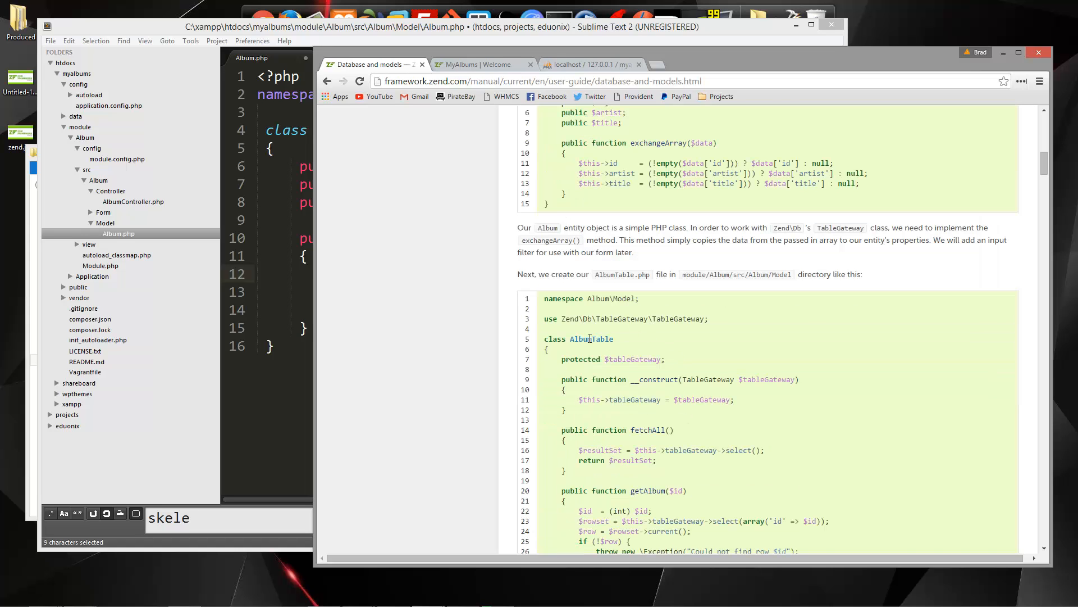
pyautogui.scroll(-3)
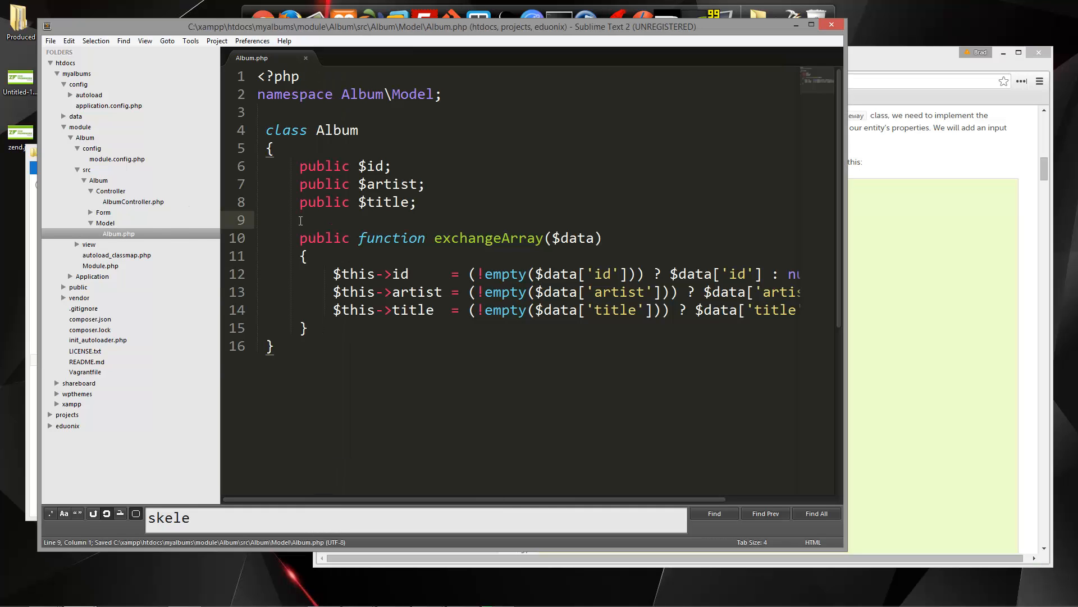
# Add a new file in the Model folder and save it as AlbumTable.php.
pyautogui.rightClick(104, 223)
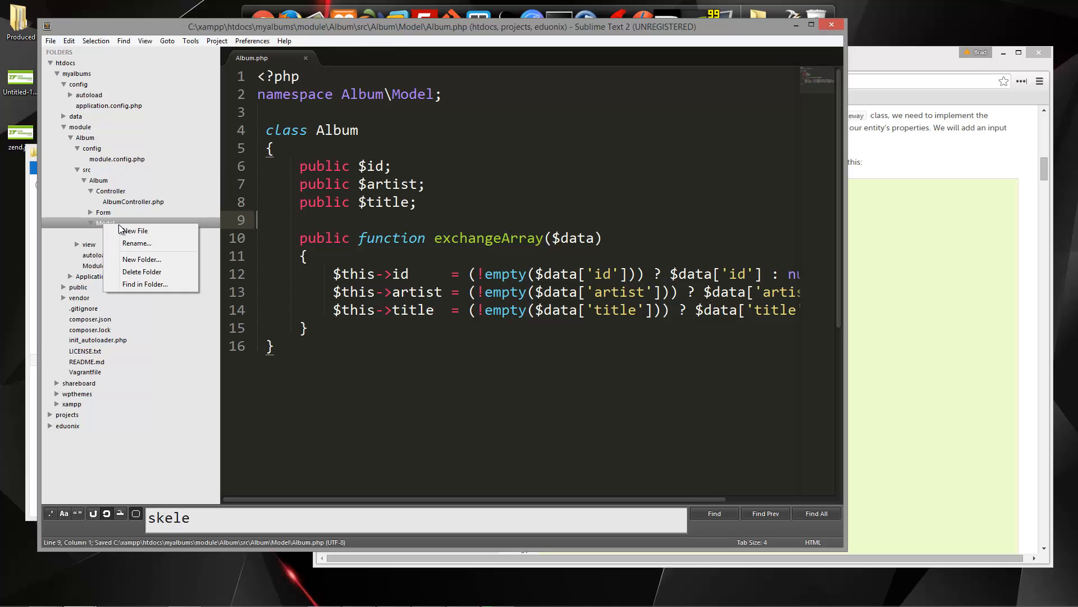
pyautogui.click(134, 230)
pyautogui.write('AlbumTable.php')
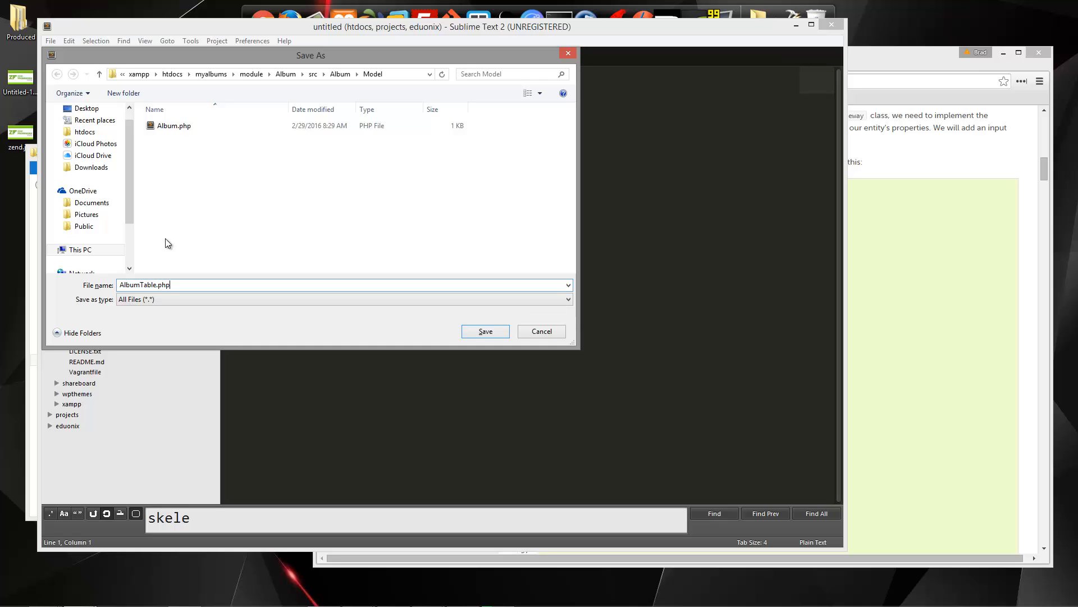
pyautogui.click(485, 331)
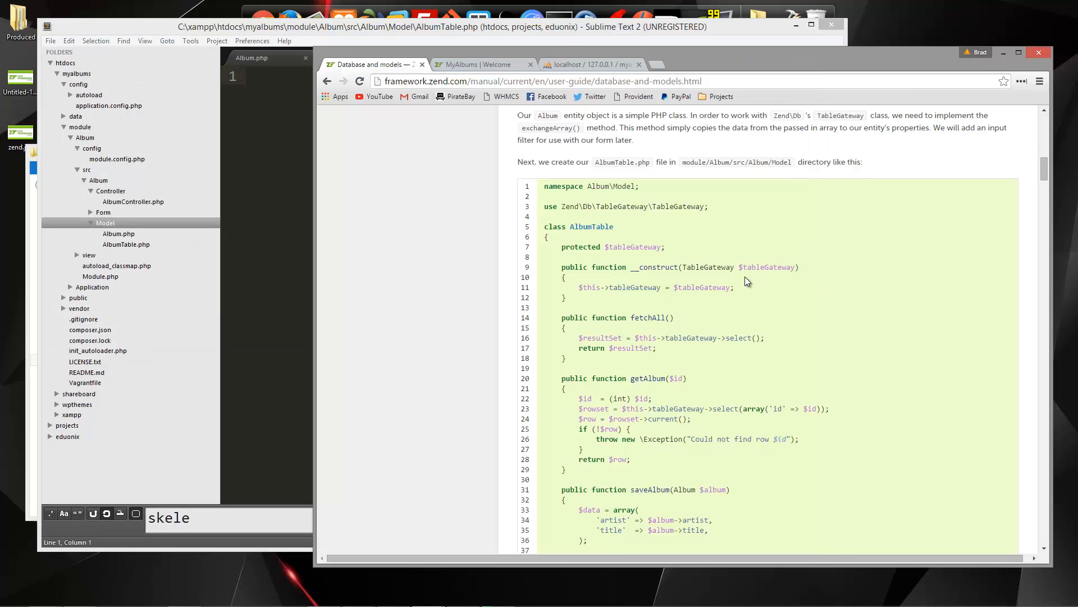
pyautogui.scroll(-3)
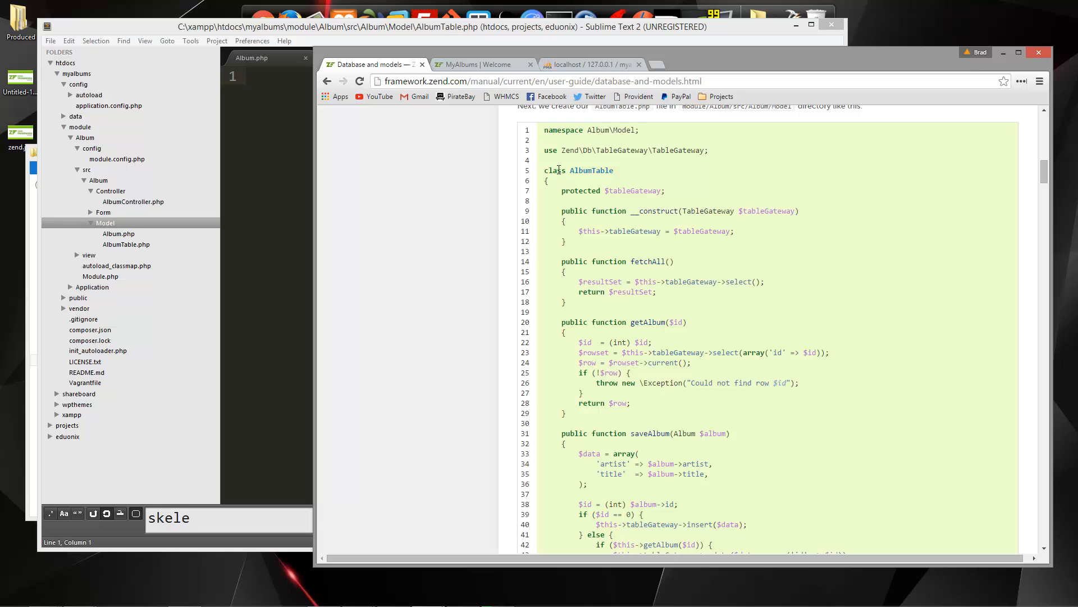
pyautogui.scroll(-3)
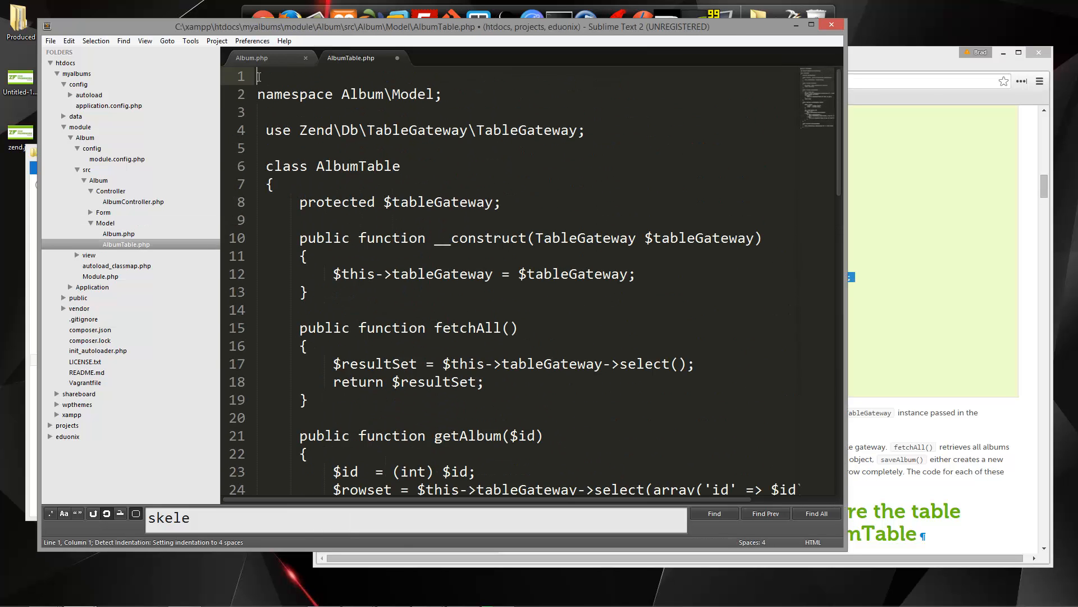
# Add <?php above the pasted AlbumTable class and scroll through its methods.
pyautogui.write('<?php')
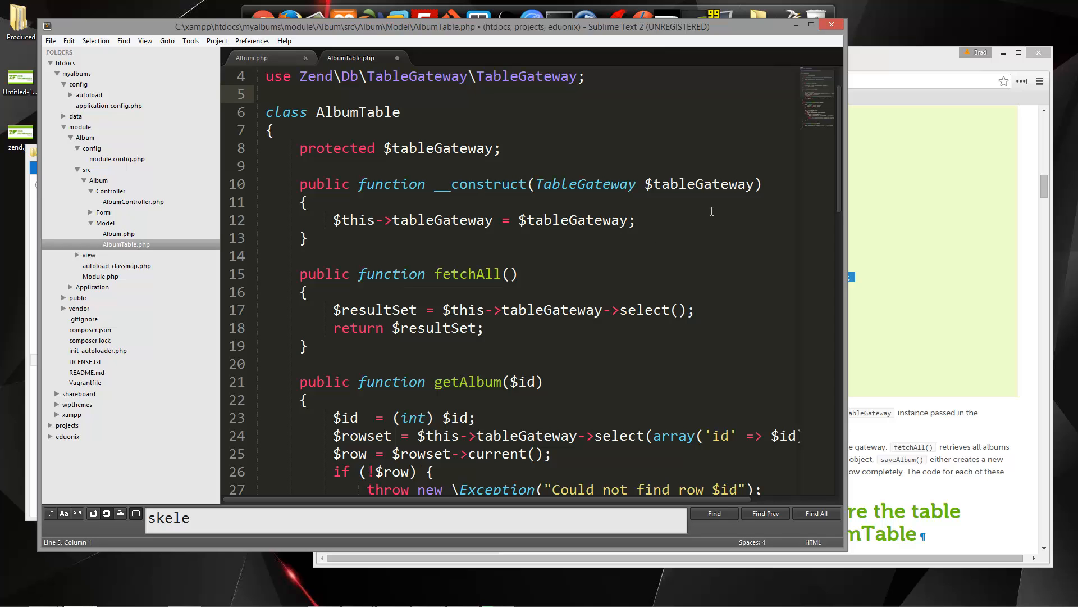
pyautogui.scroll(-3)
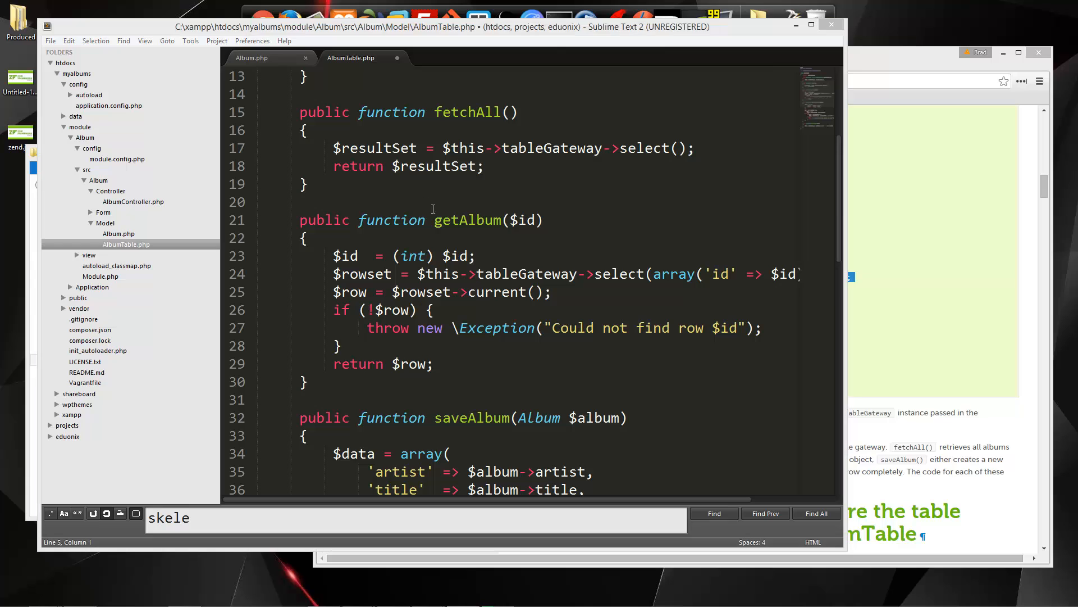
pyautogui.moveTo(466, 172)
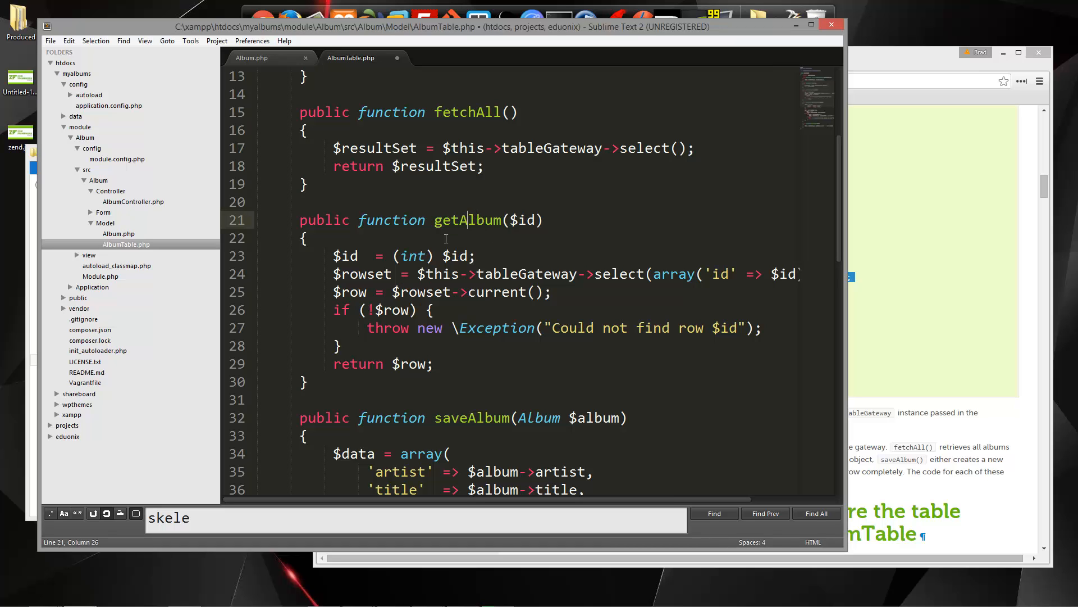
pyautogui.scroll(-3)
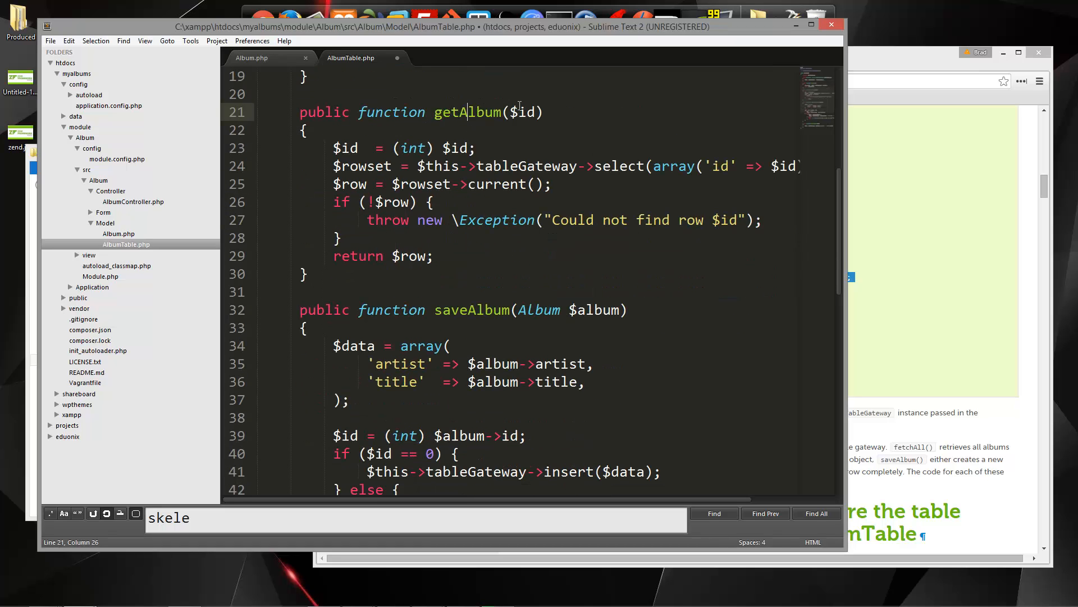
pyautogui.scroll(-3)
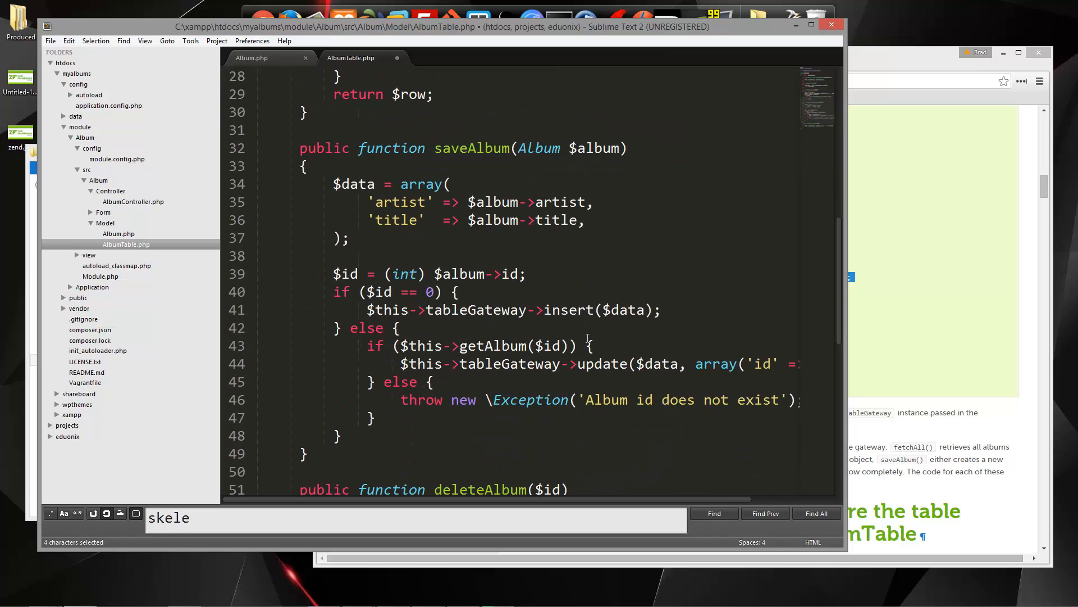
# Review saveAlbum and deleteAlbum's tableGateway calls, then save AlbumTable.php.
pyautogui.click(425, 346)
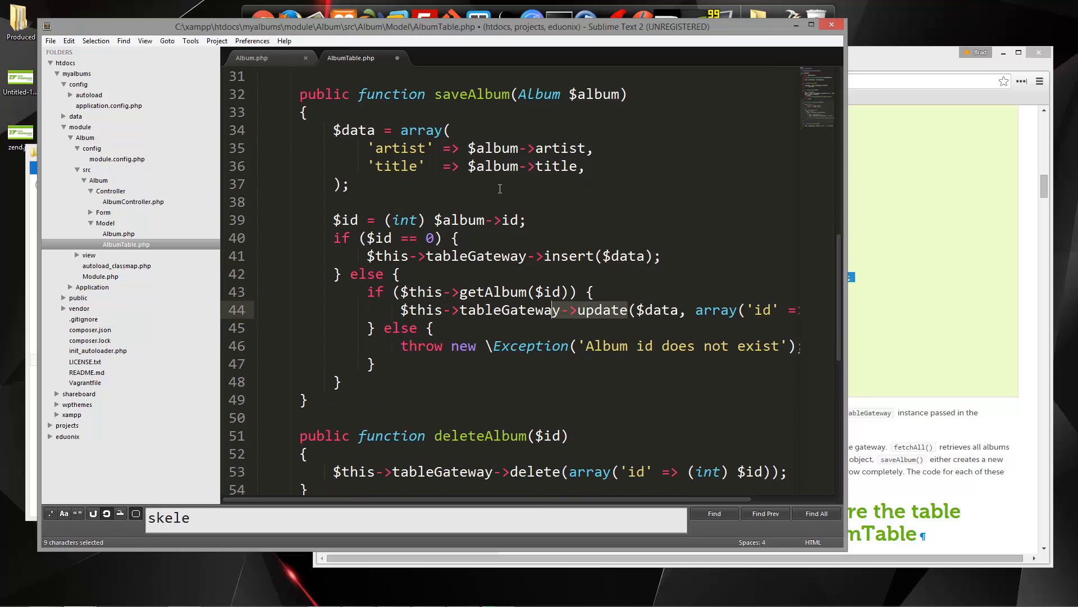
pyautogui.scroll(-3)
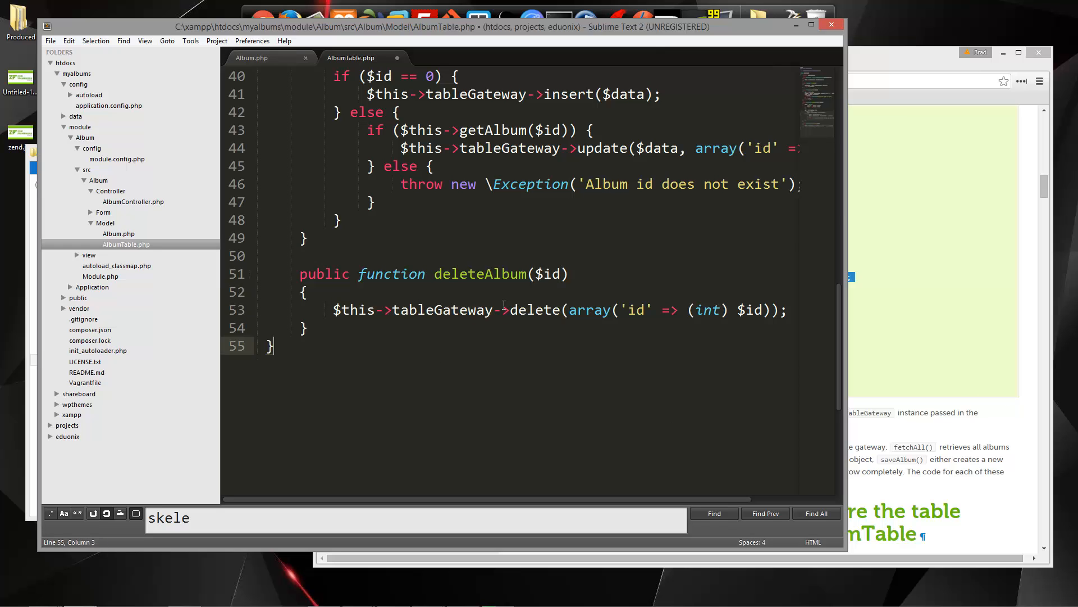
pyautogui.doubleClick(443, 310)
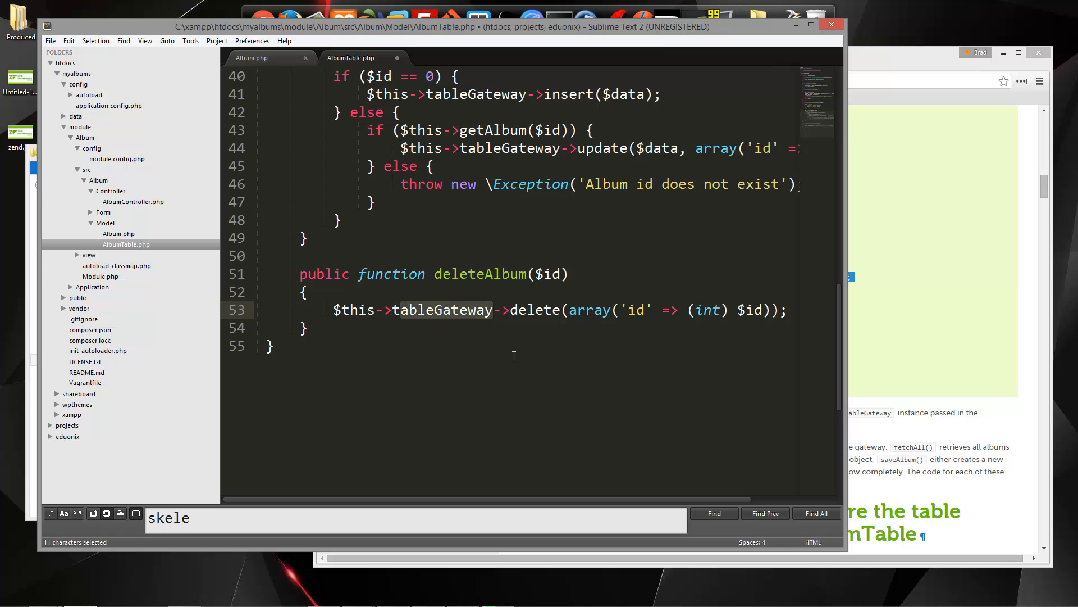
pyautogui.moveTo(588, 320)
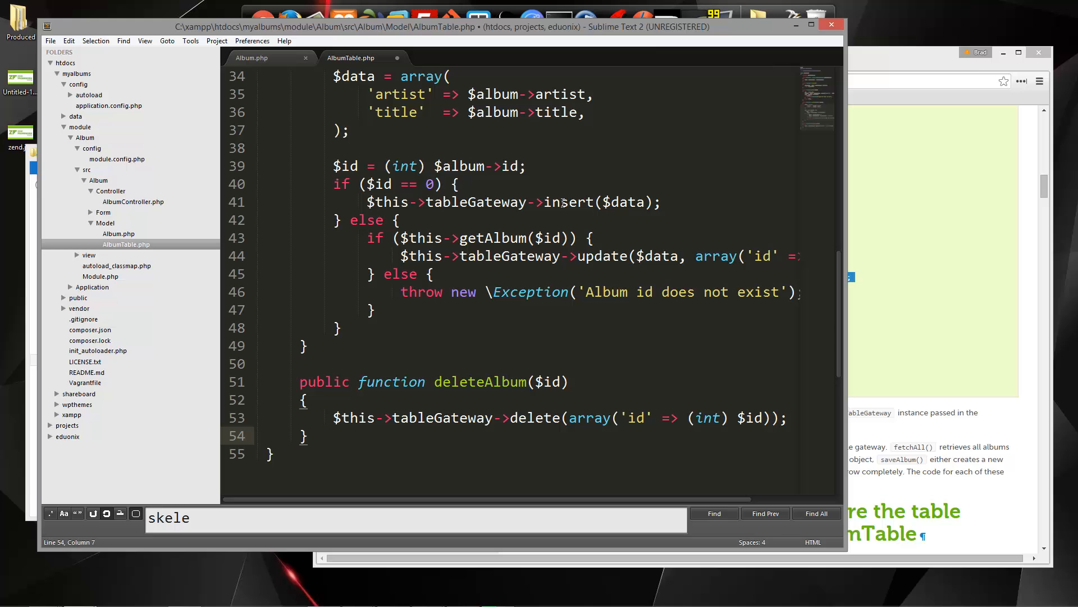
pyautogui.moveTo(573, 362)
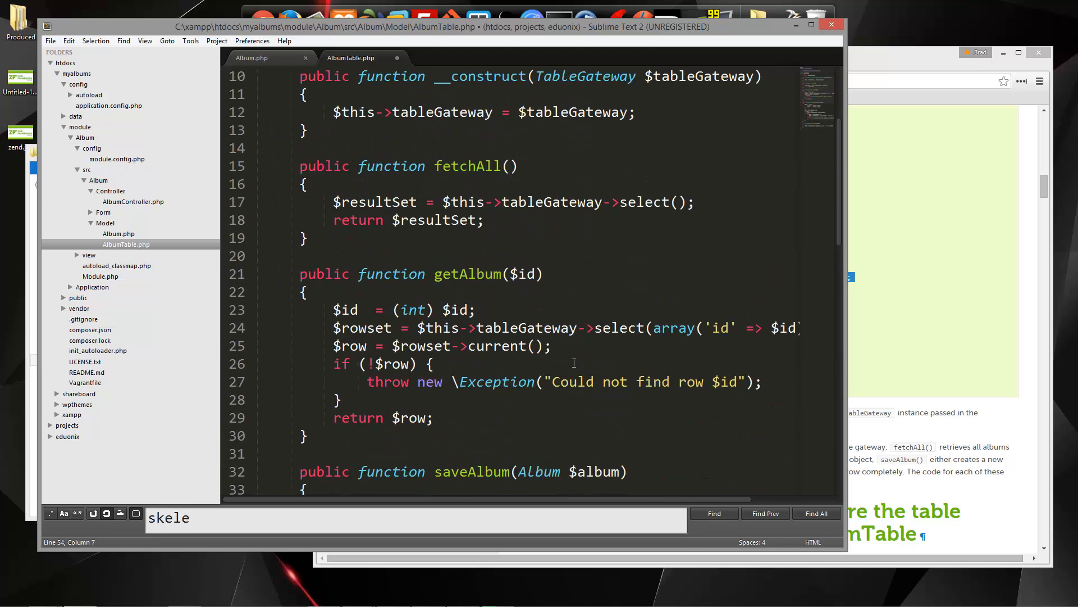
pyautogui.press('ctrl+s')
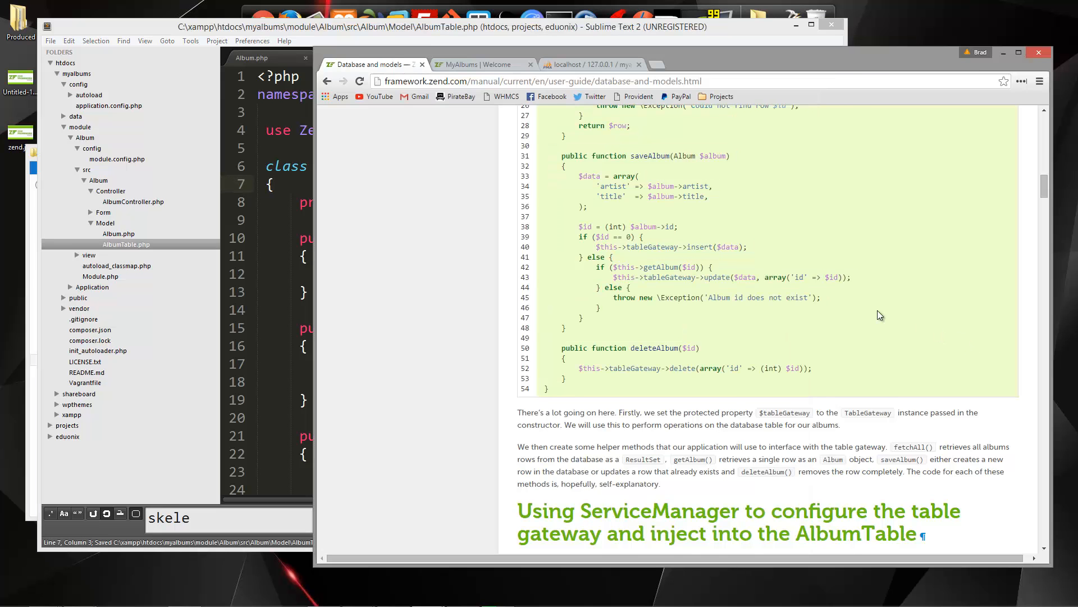
# Add 'use Album\Model\Album;' and the AlbumTable import to Module.php.
pyautogui.scroll(-3)
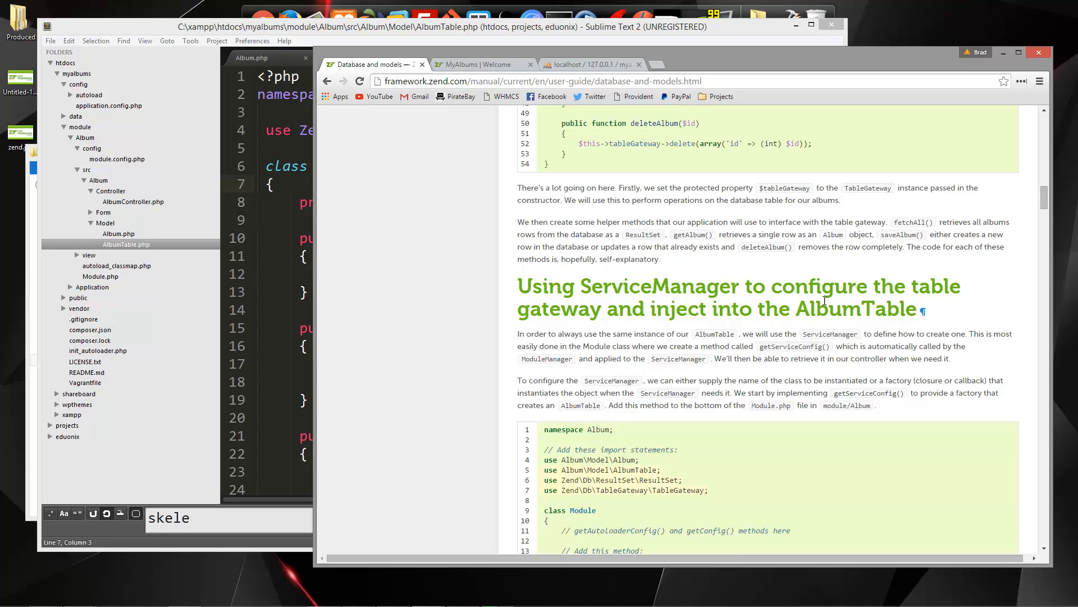
pyautogui.scroll(-3)
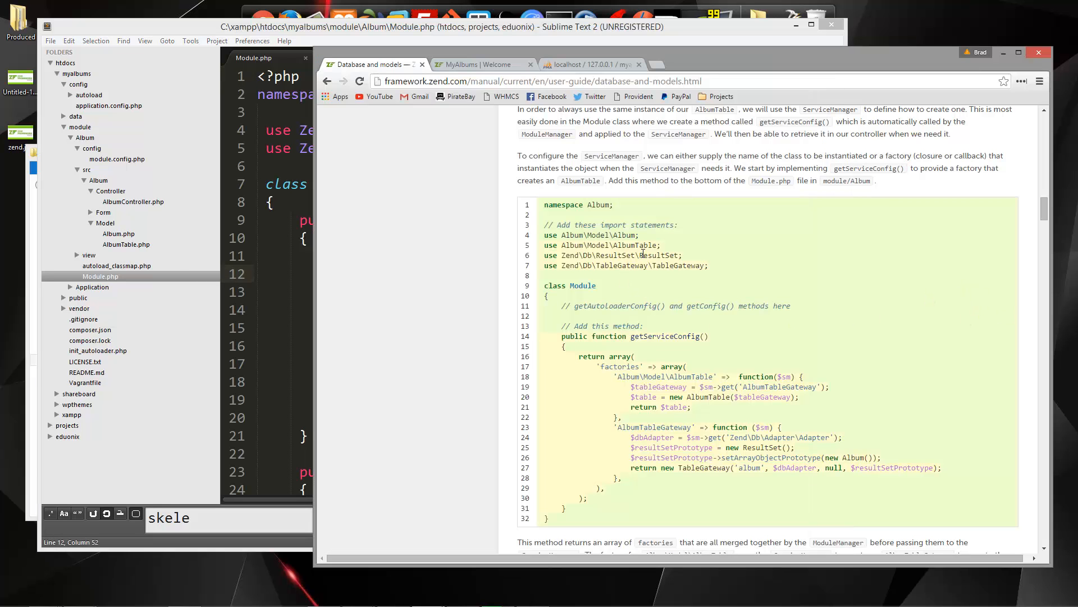
pyautogui.moveTo(543, 235); pyautogui.dragTo(661, 244)
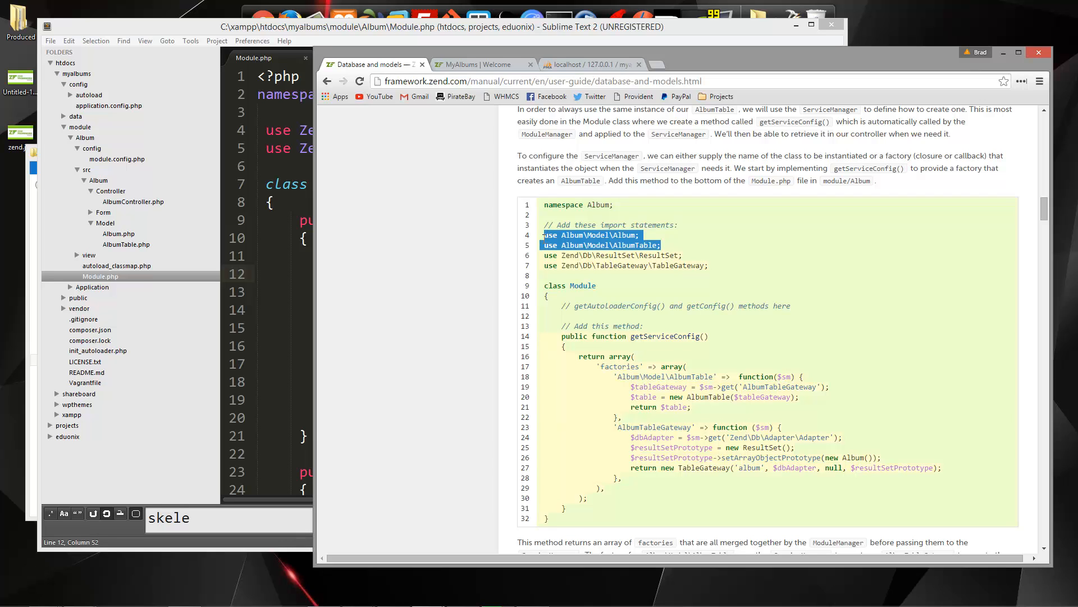
pyautogui.rightClick(598, 237)
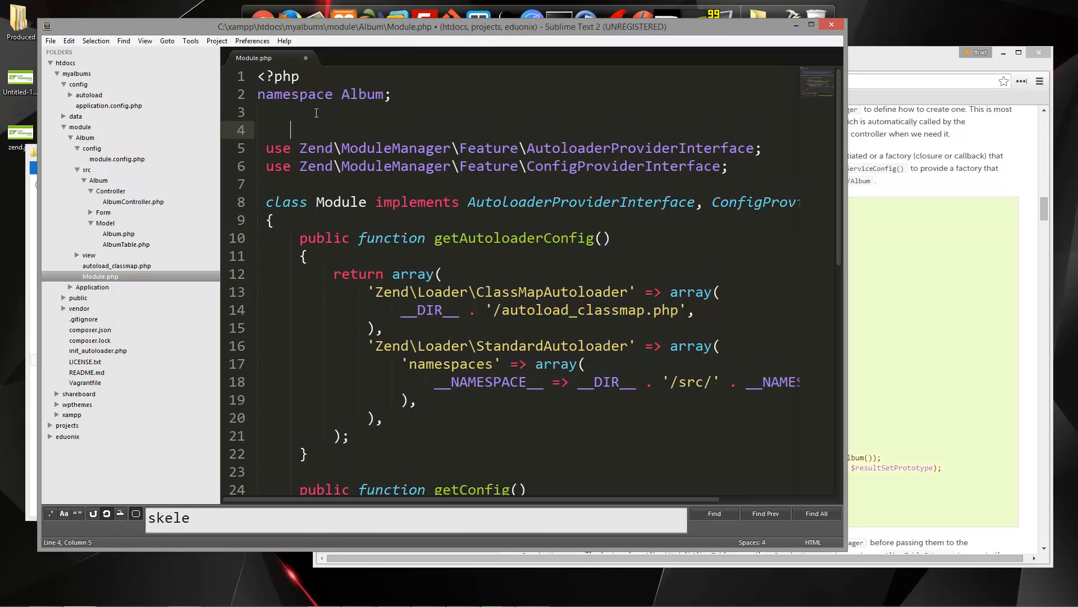
pyautogui.write('use Album\\Model\\Album;')
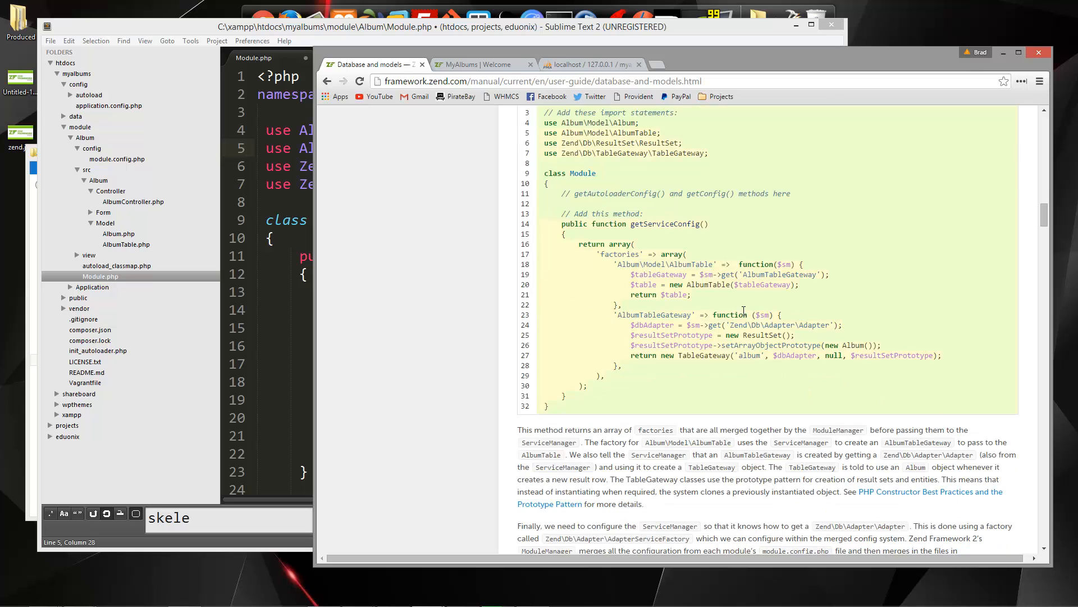
pyautogui.moveTo(356, 257)
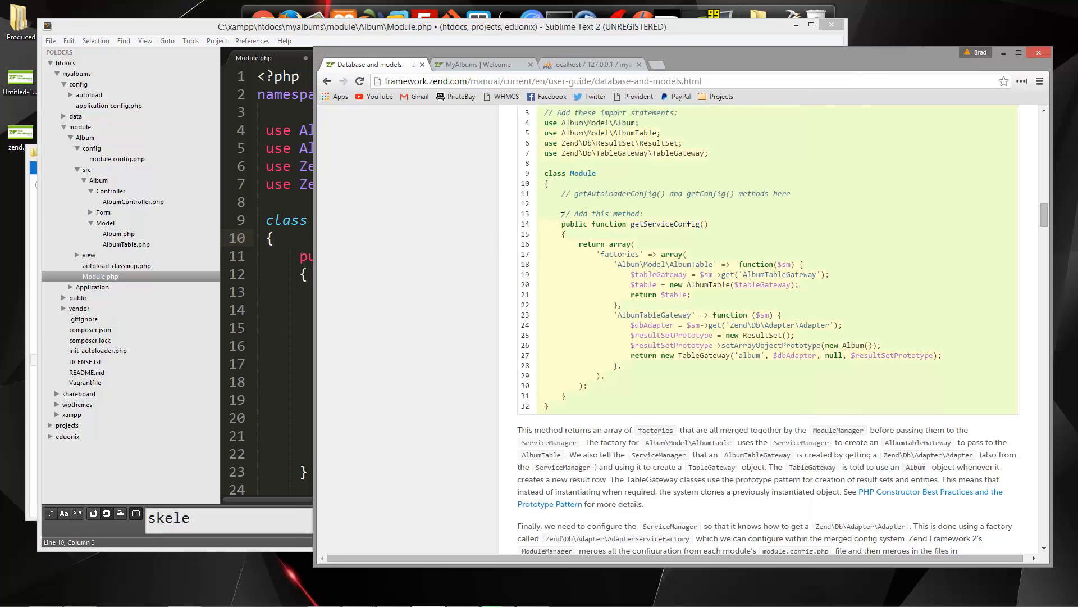
# Paste the guide's getServiceConfig method with AlbumTable factories into Module.php and save.
pyautogui.doubleClick(574, 224)
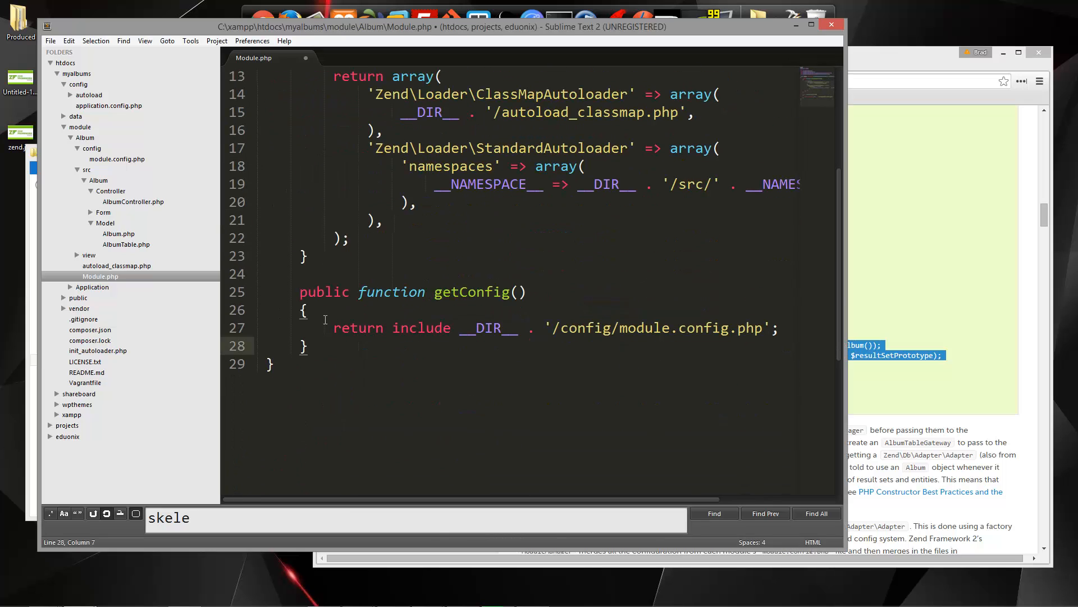
pyautogui.scroll(-3)
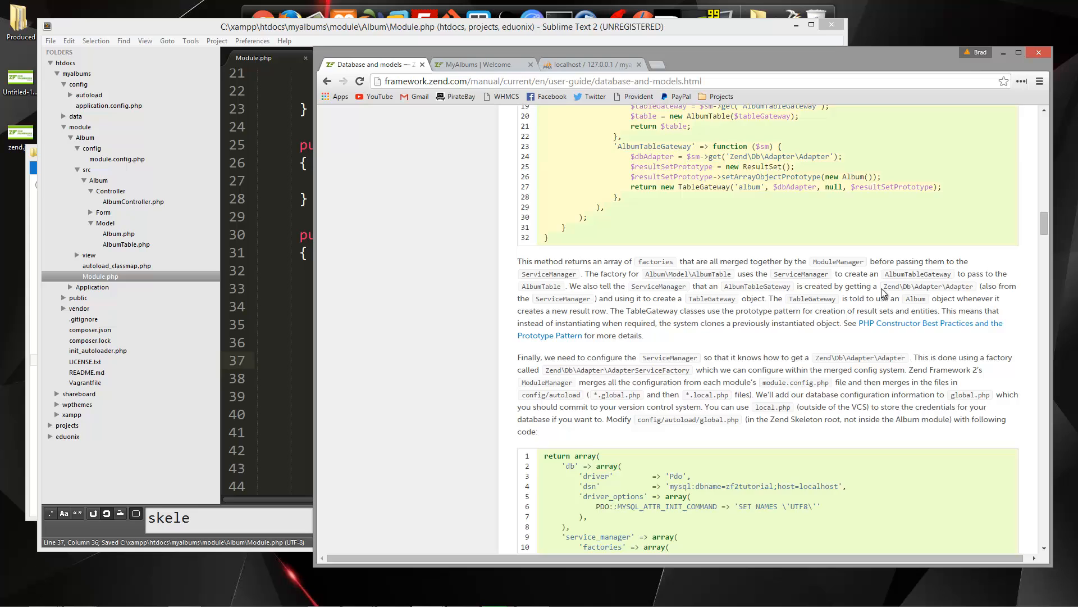
pyautogui.scroll(-3)
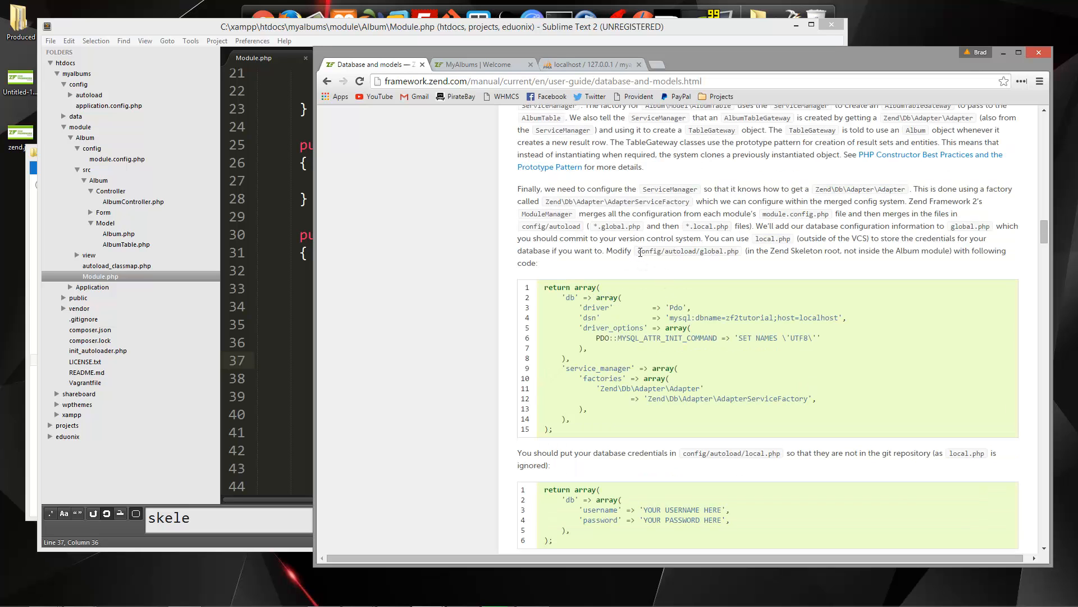
# Paste the guide's 'db' adapter and service_manager config into global.php, replacing the empty return array.
pyautogui.doubleClick(662, 250)
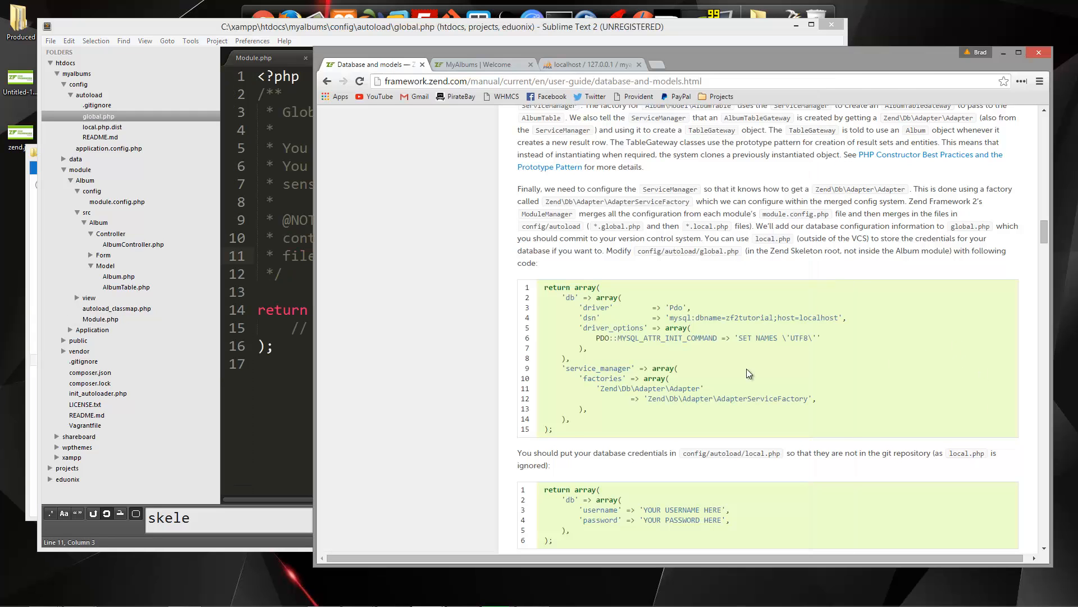
pyautogui.moveTo(543, 287); pyautogui.dragTo(553, 429)
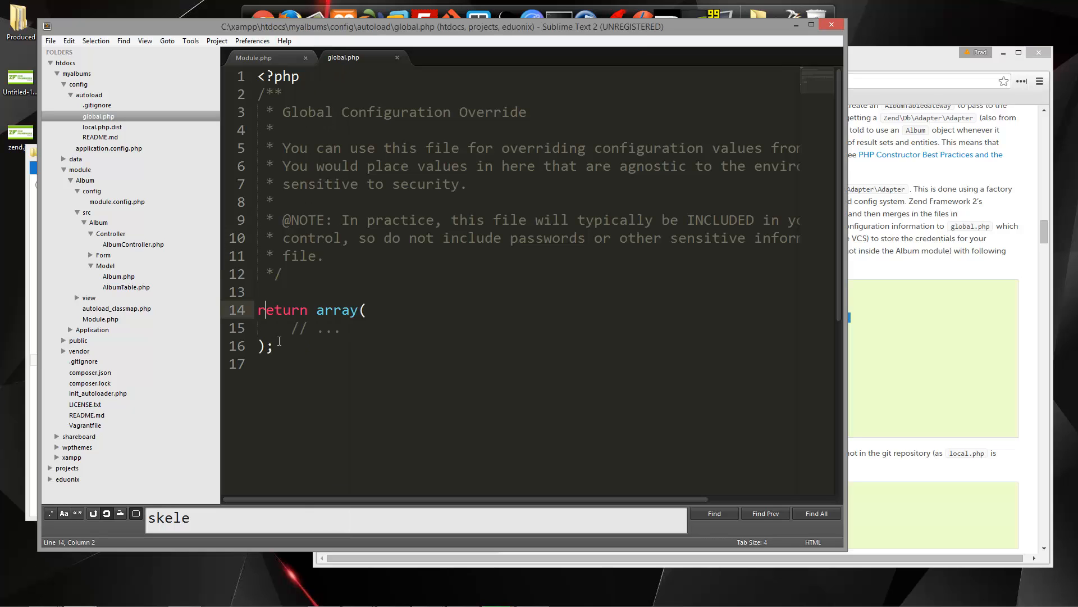
pyautogui.moveTo(260, 308); pyautogui.dragTo(268, 344)
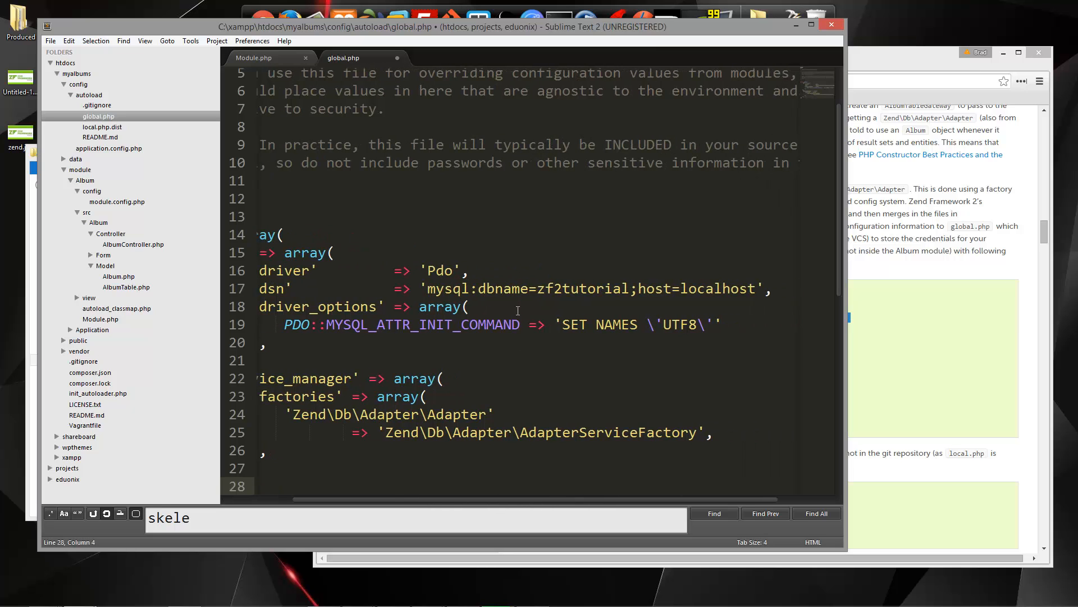
# Change the dsn database name to myalbums and save global.php.
pyautogui.doubleClick(606, 288)
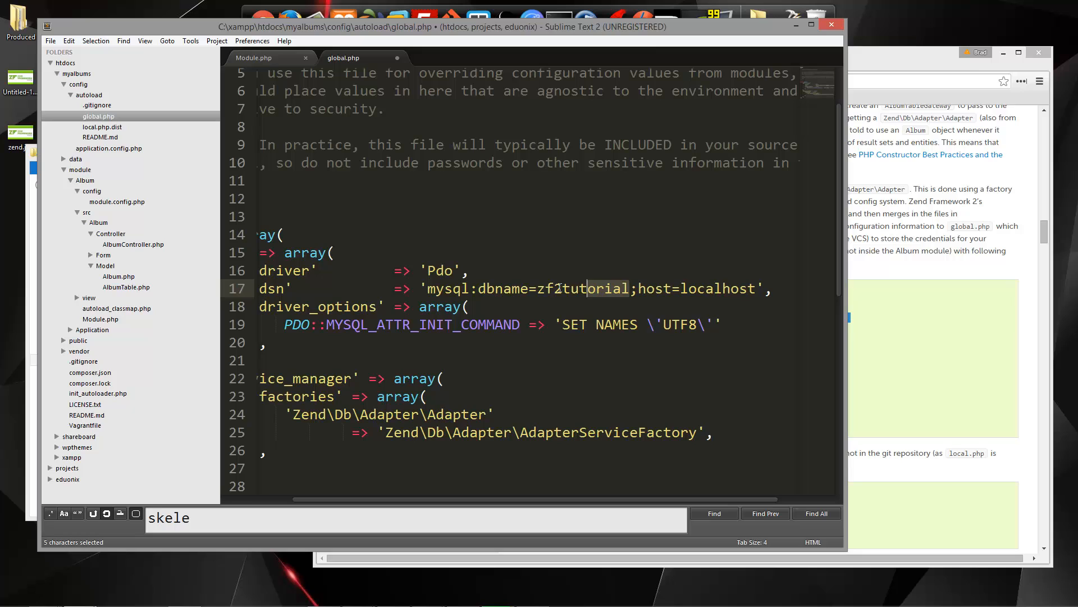
pyautogui.write('mya')
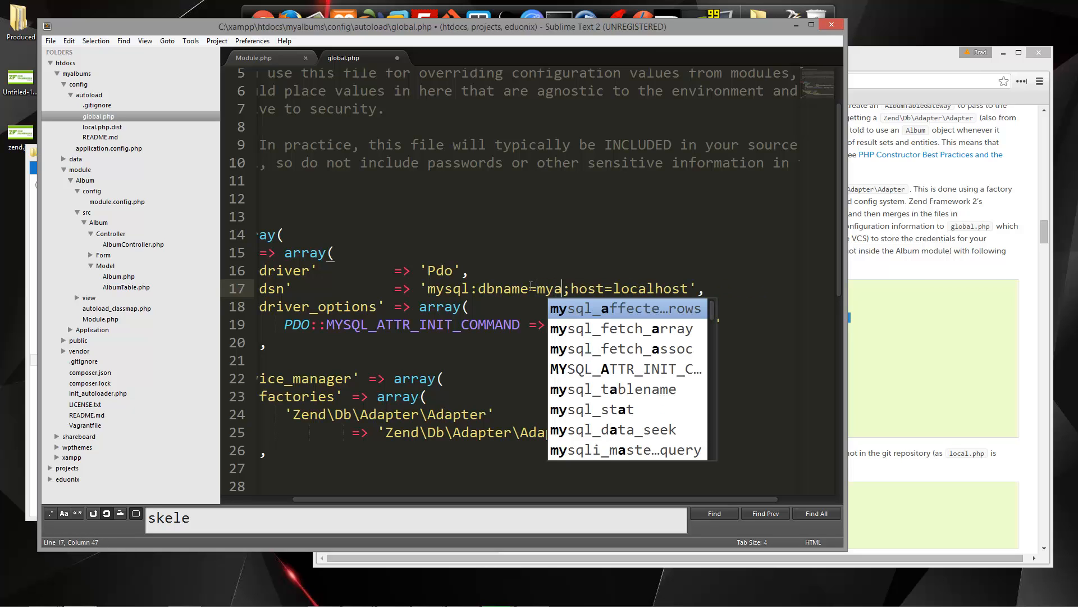
pyautogui.write('lbums')
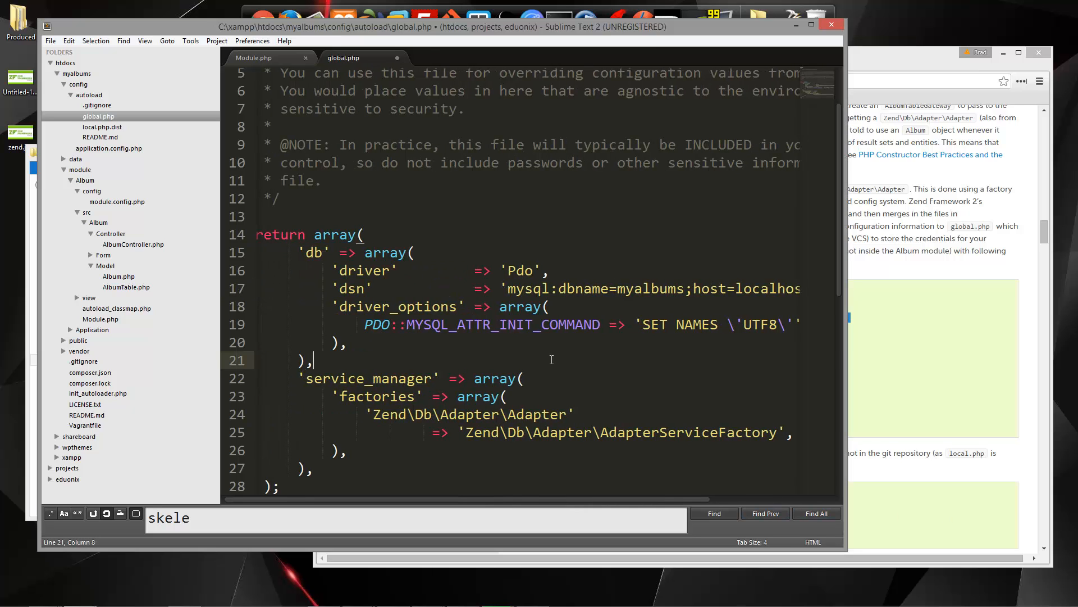
pyautogui.press('ctrl+s')
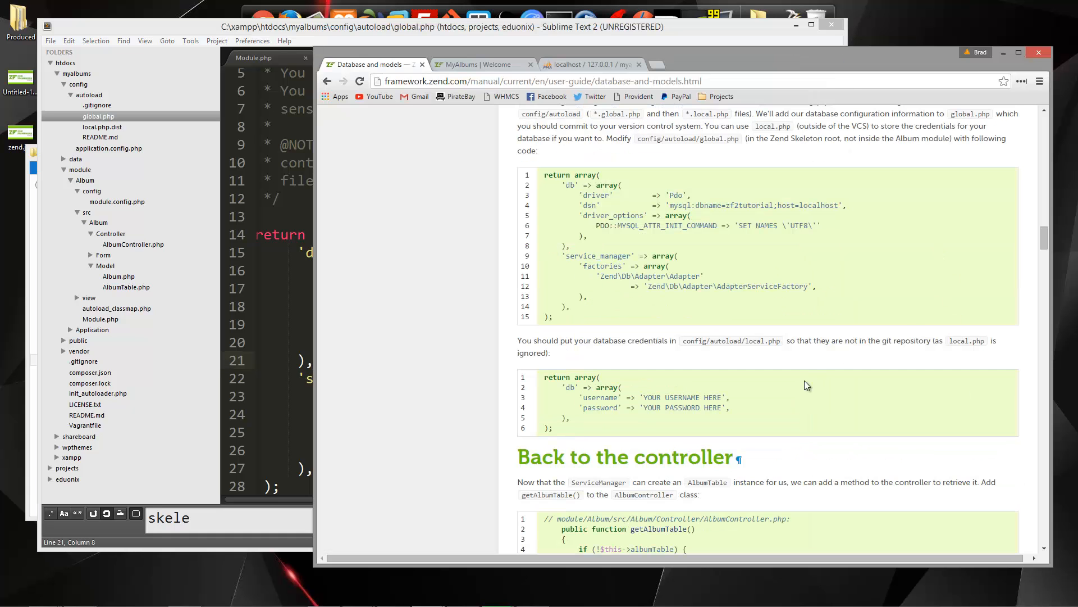
# Rename local.php.dist to local.php and open it for editing.
pyautogui.scroll(-3)
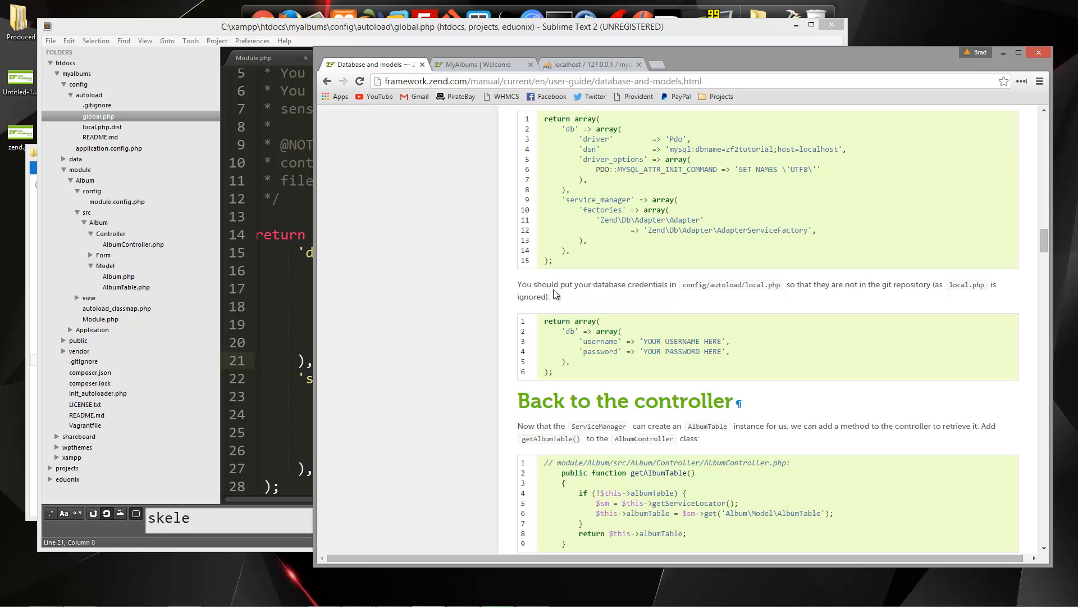
pyautogui.moveTo(768, 295)
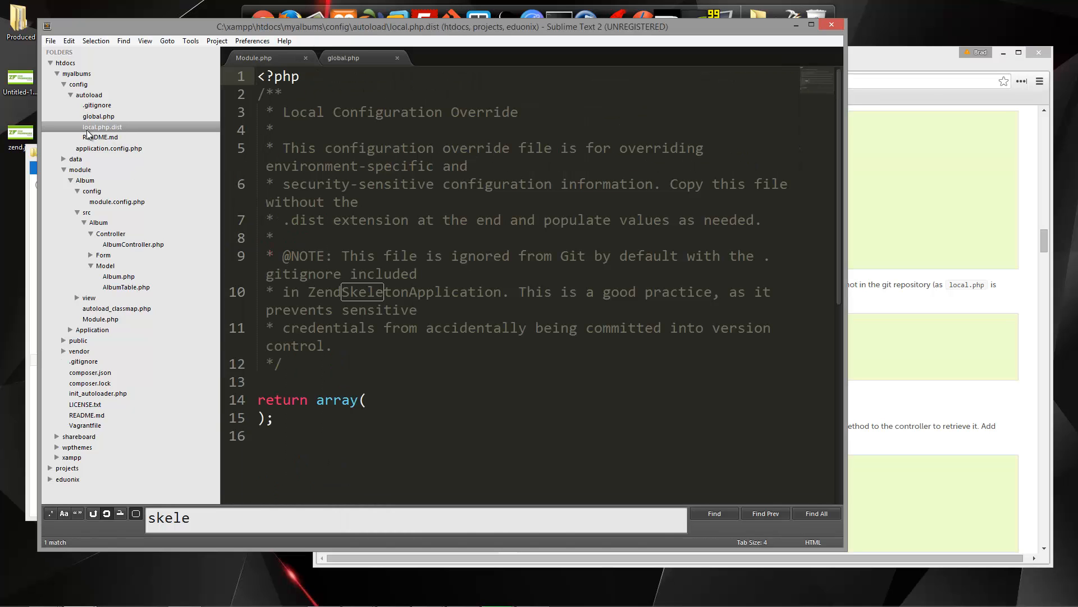
pyautogui.rightClick(102, 127)
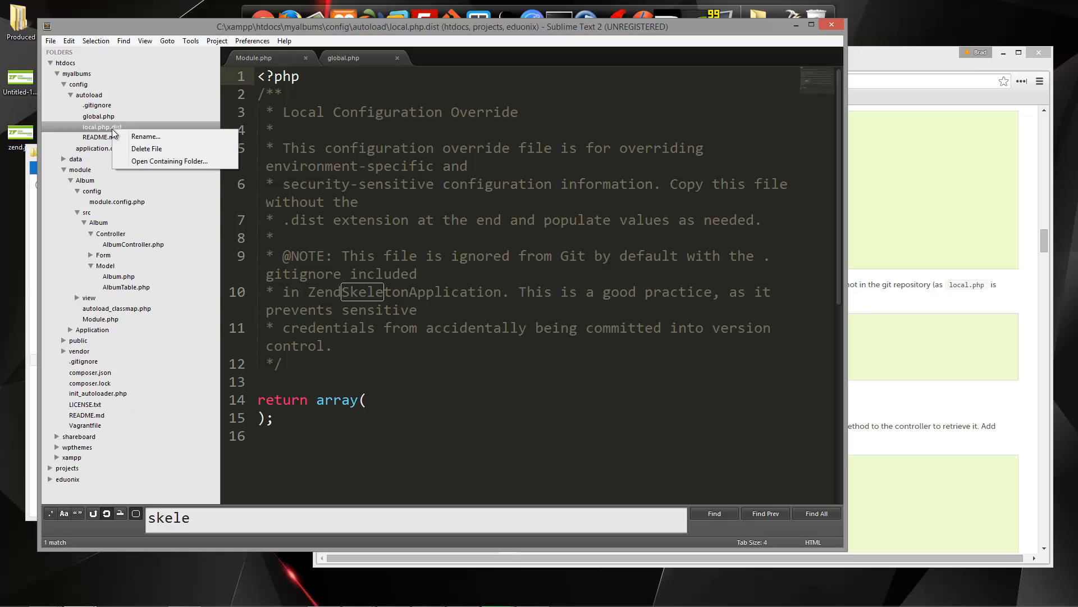
pyautogui.click(145, 136)
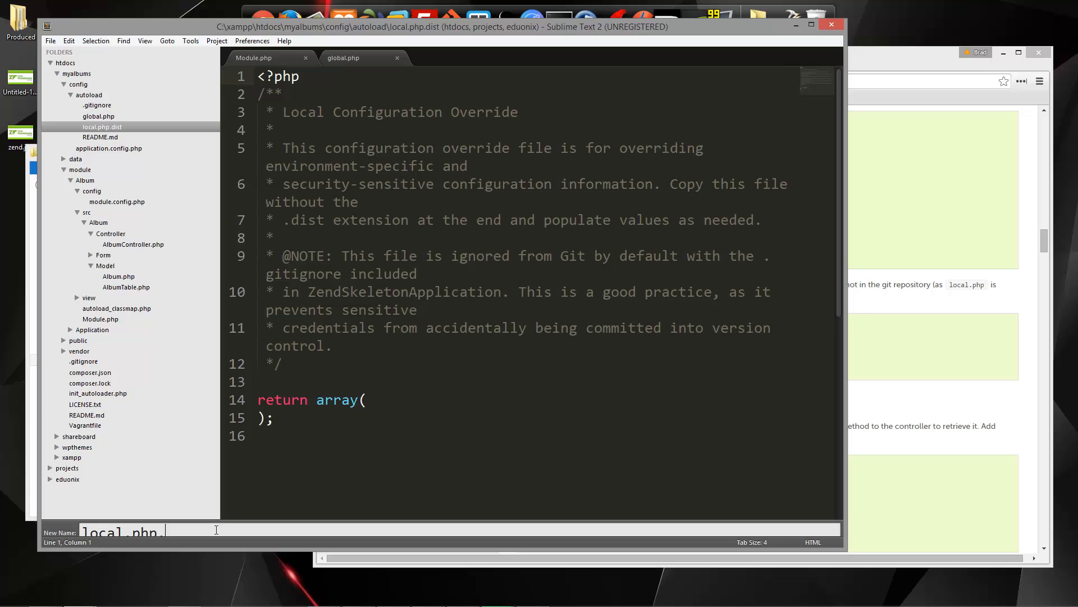
pyautogui.press('enter')
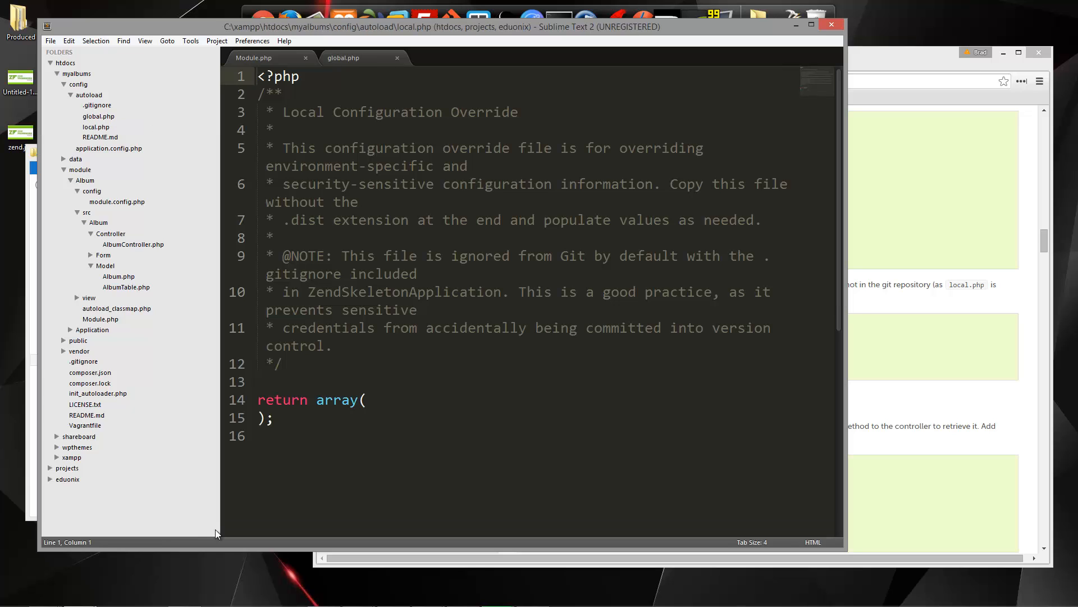
pyautogui.click(368, 399)
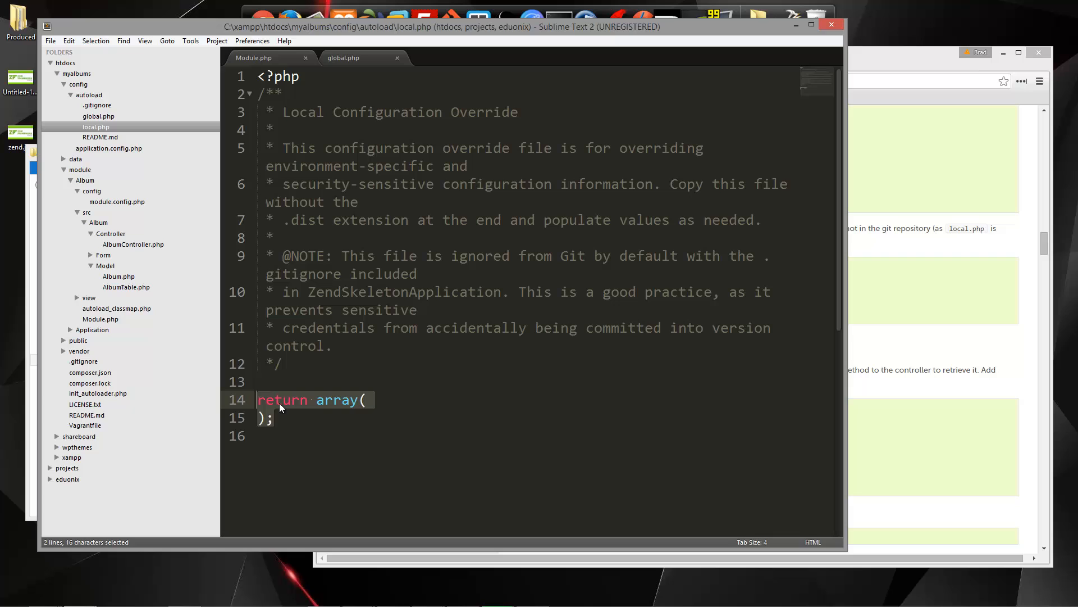
# Add a 'db' array with root username and password to local.php and save.
pyautogui.write("'db' => array(")
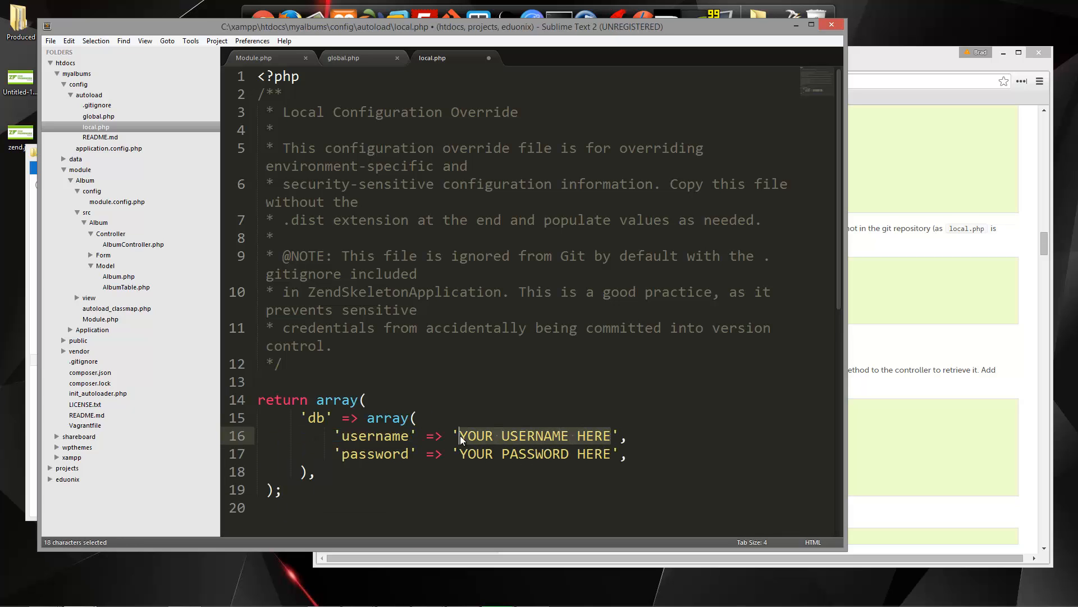
pyautogui.write("root',")
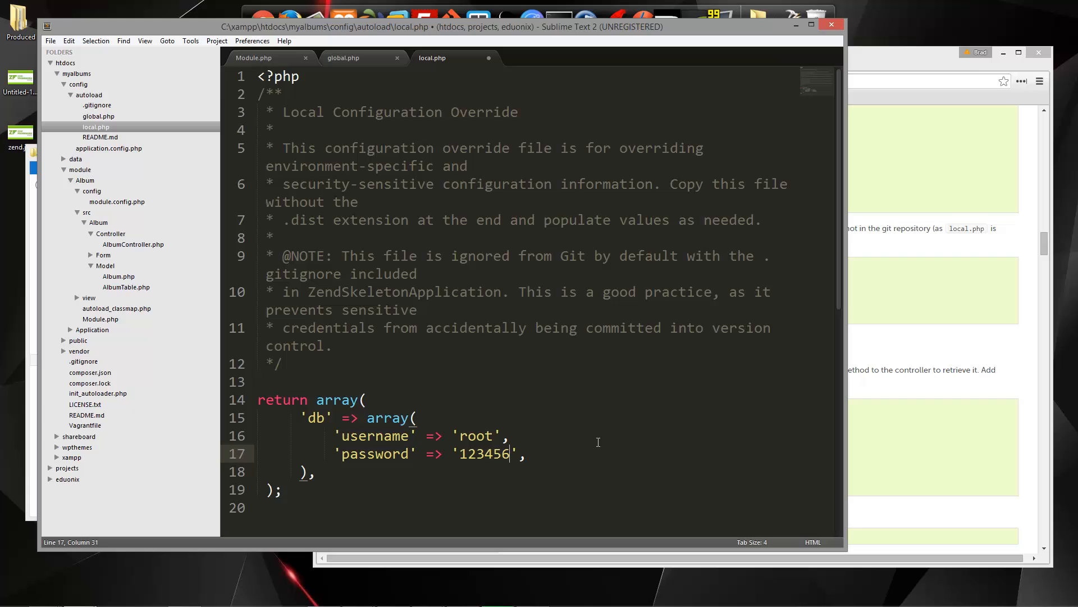
pyautogui.press('ctrl+s')
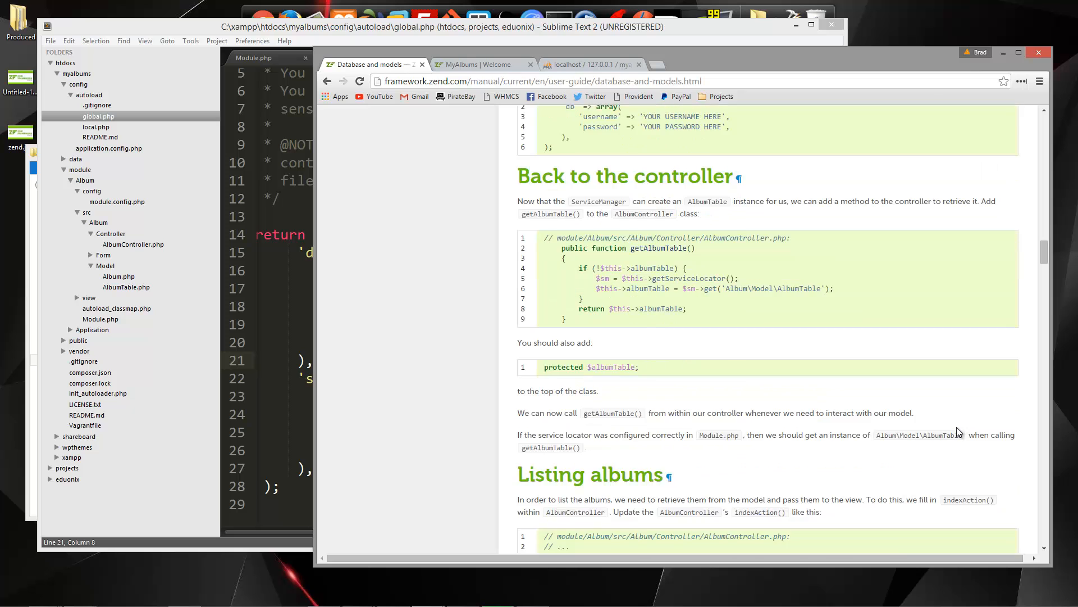
# Scroll the MyAlbums welcome page in Chrome to confirm it still loads.
pyautogui.scroll(-3)
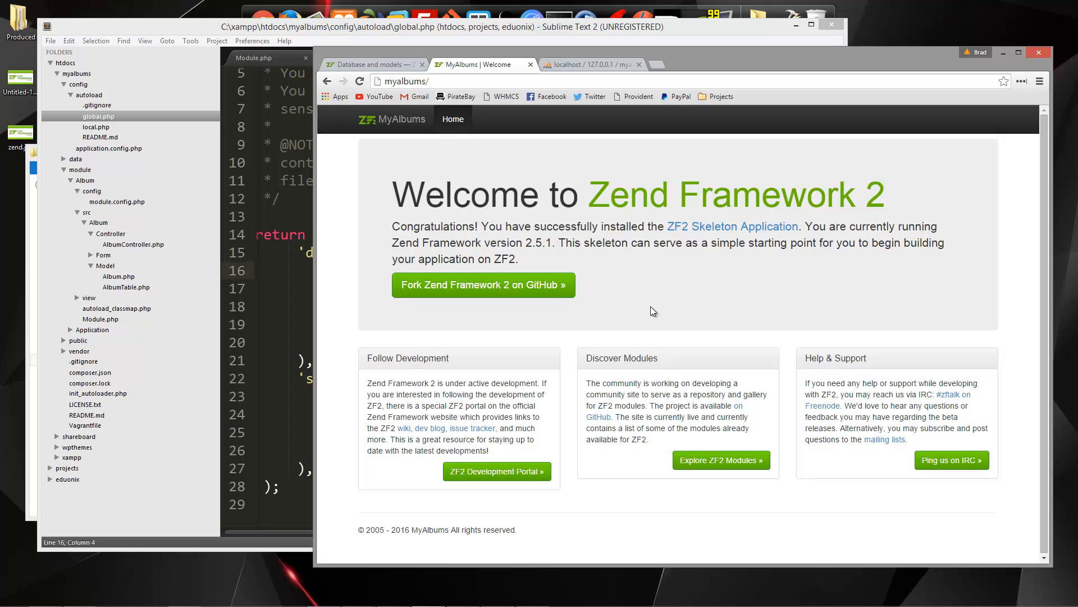
pyautogui.moveTo(454, 164)
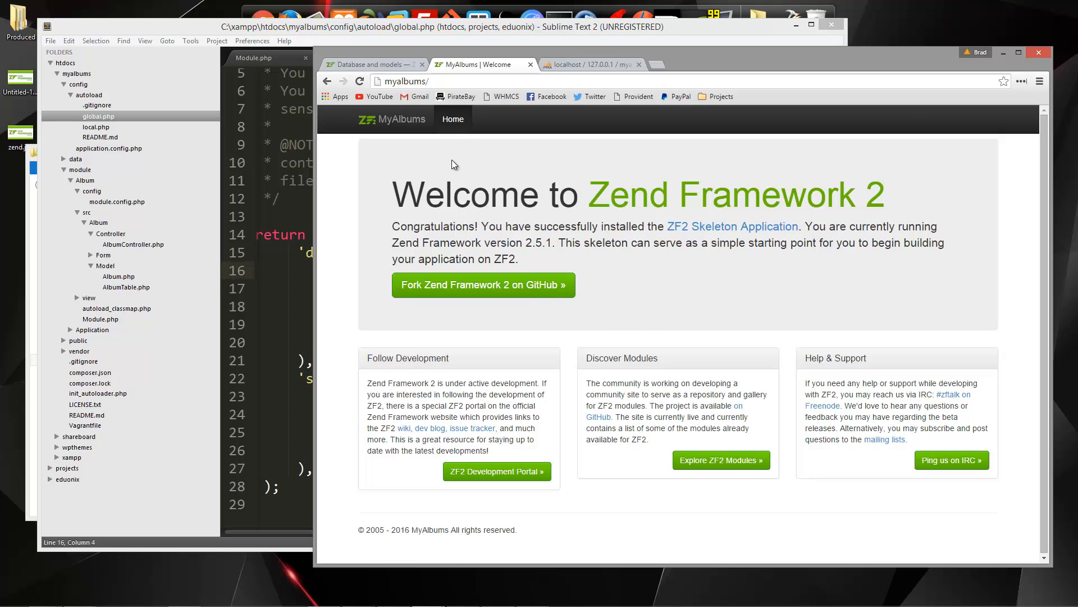
pyautogui.moveTo(506, 126)
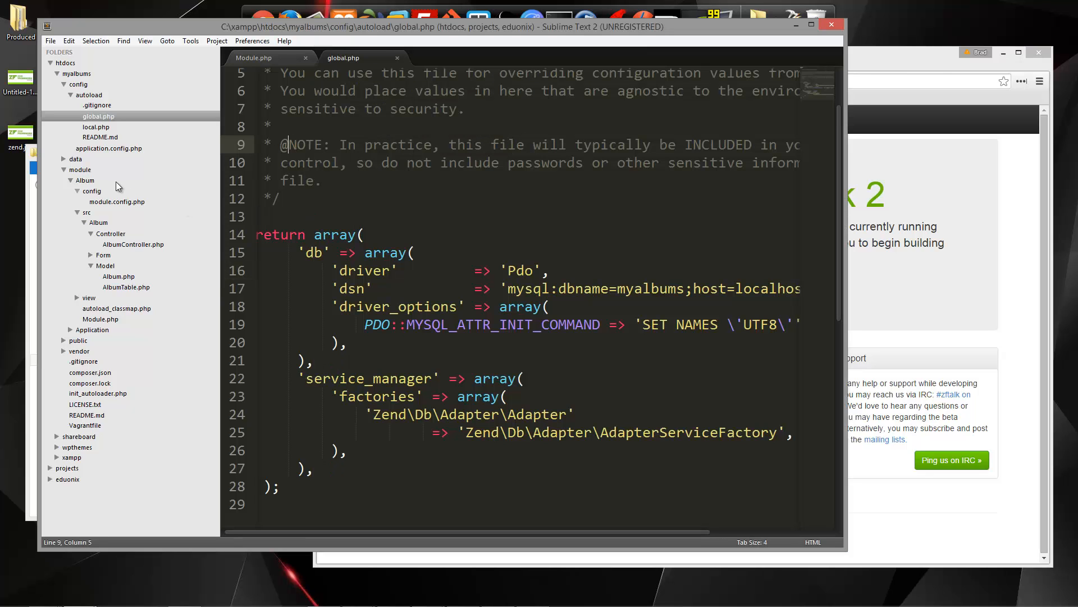
# Open layout.phtml from the Application module's view/layout folder.
pyautogui.click(69, 180)
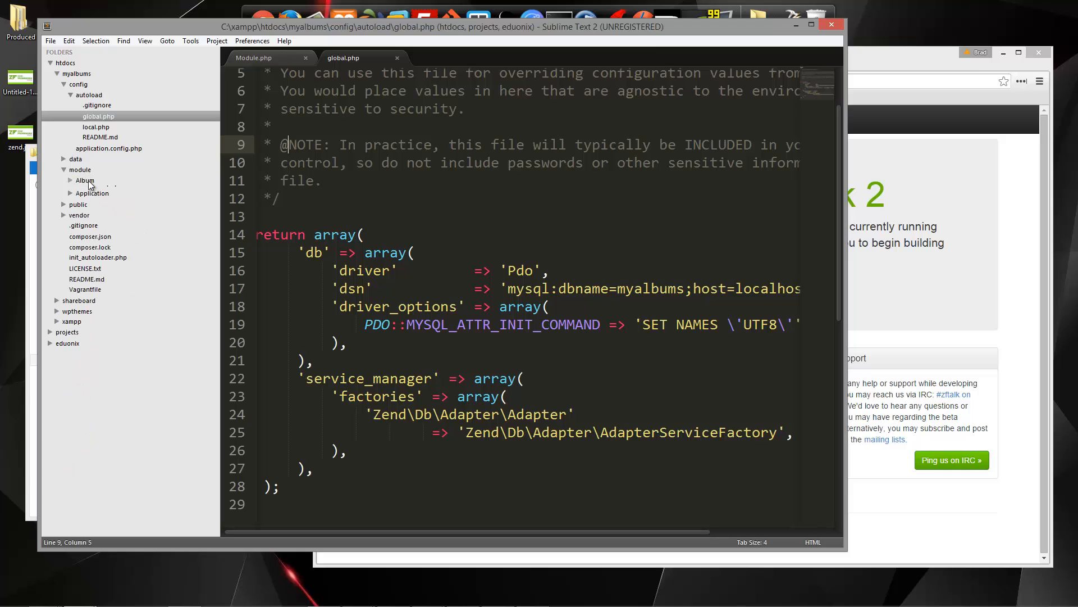
pyautogui.click(91, 191)
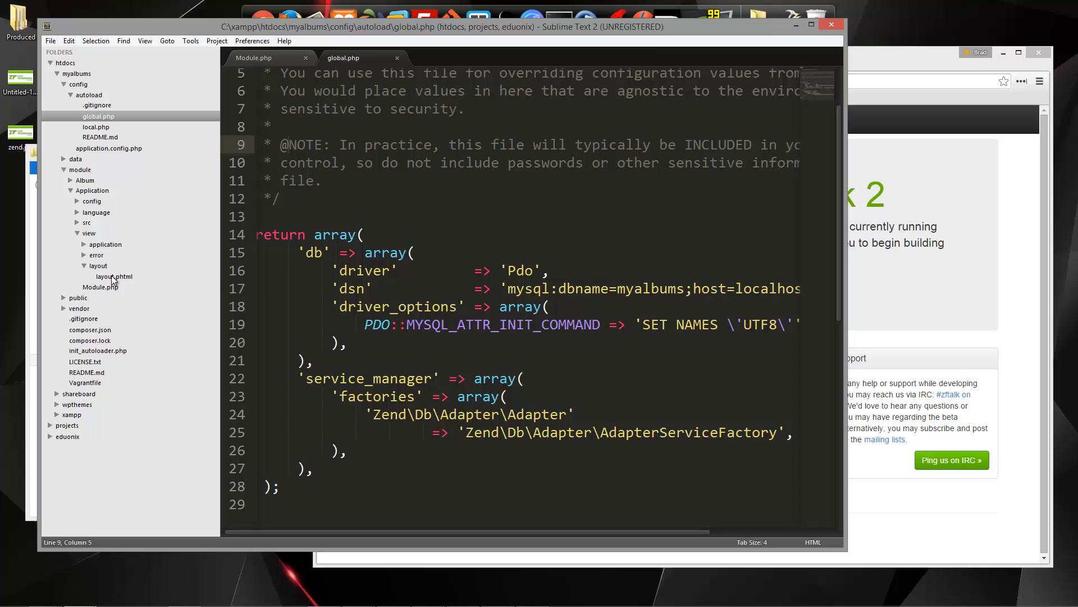
pyautogui.doubleClick(113, 276)
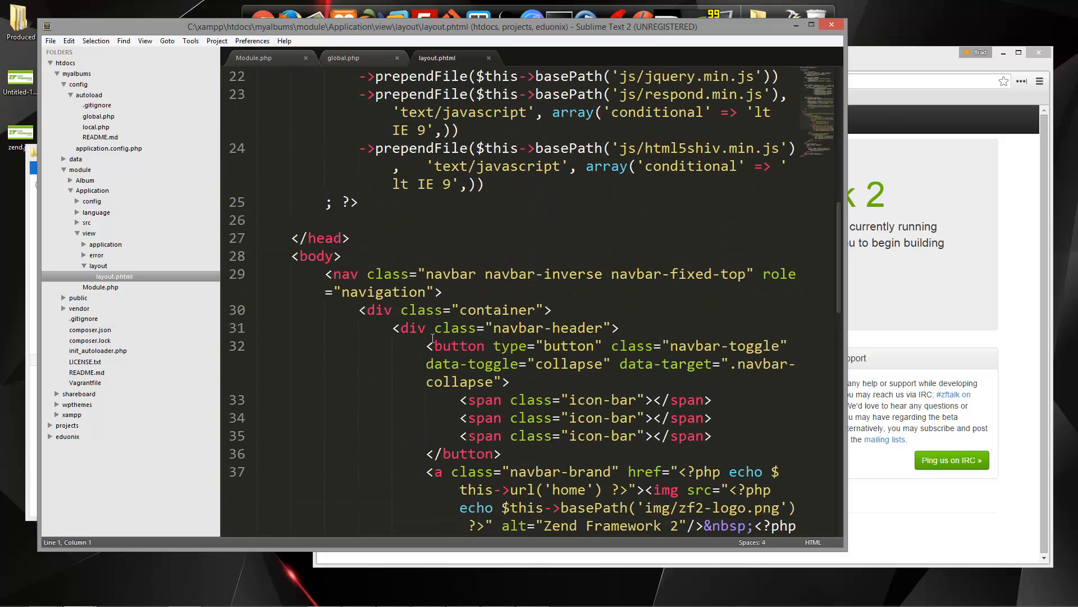
pyautogui.scroll(-3)
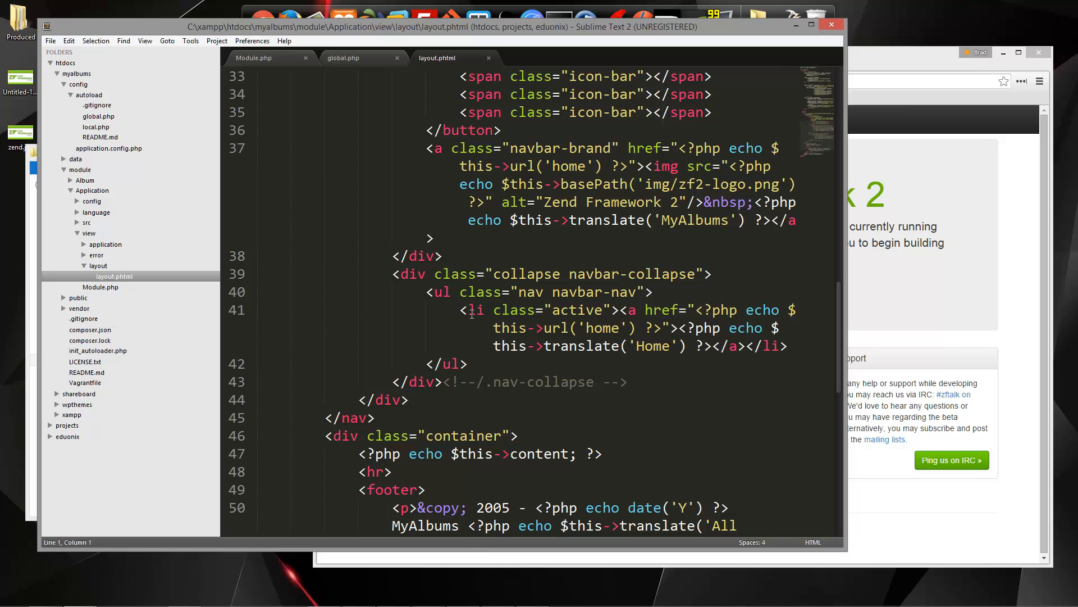
# Add 'Albums' (/album) and 'Add Album' (/album/add) nav items after the Home link.
pyautogui.click(680, 310)
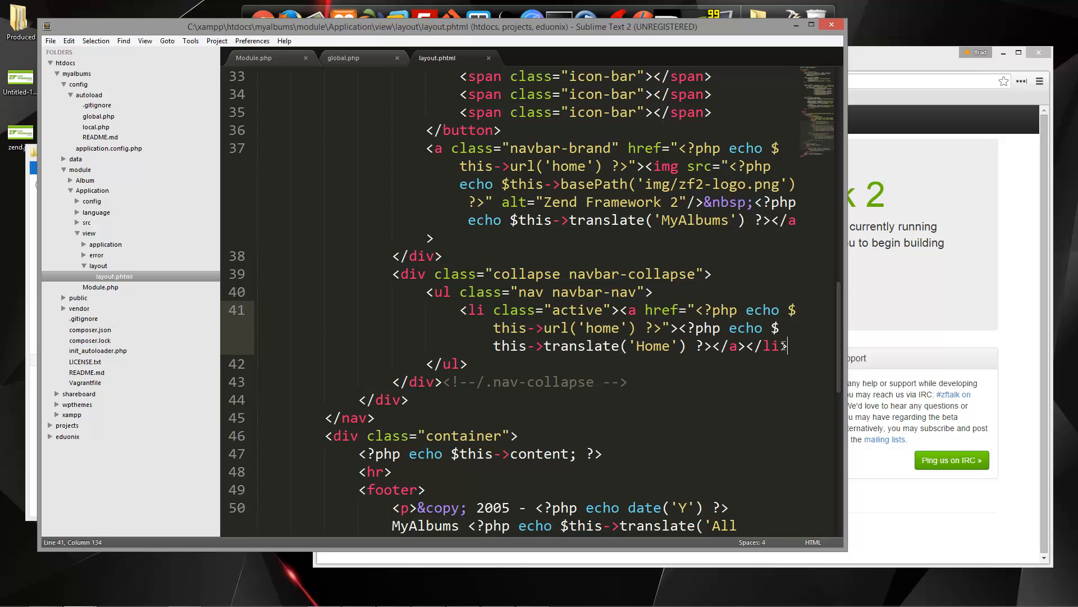
pyautogui.press('enter')
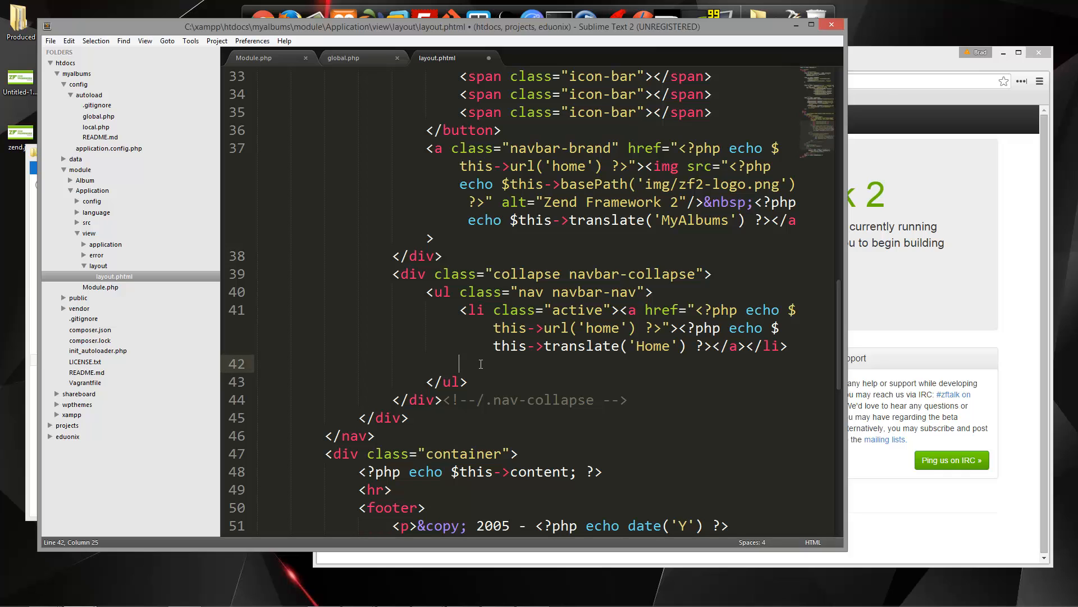
pyautogui.write('<li></li')
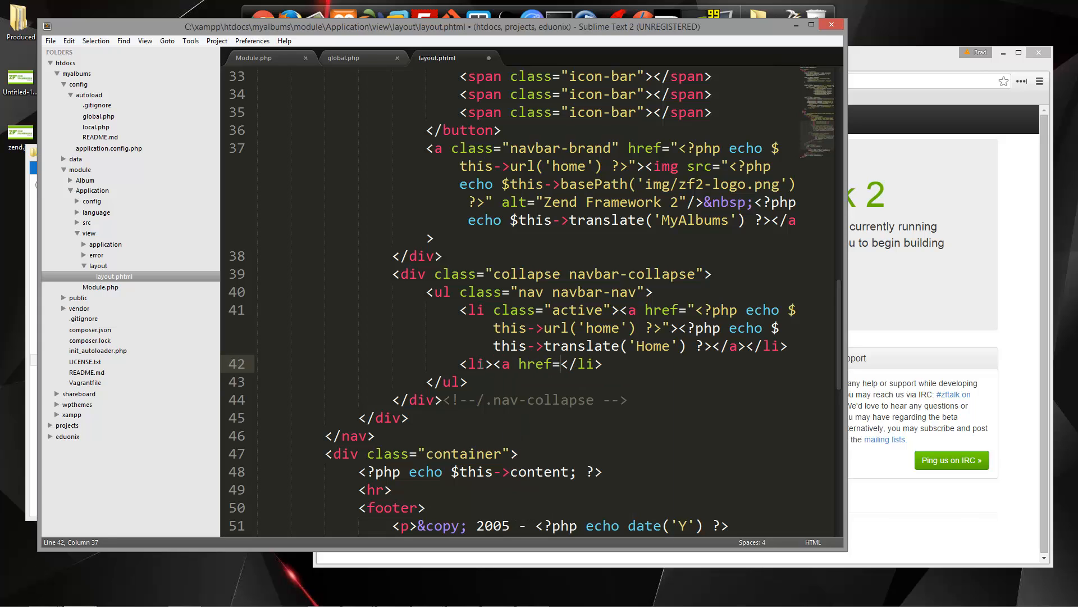
pyautogui.write('"/"')
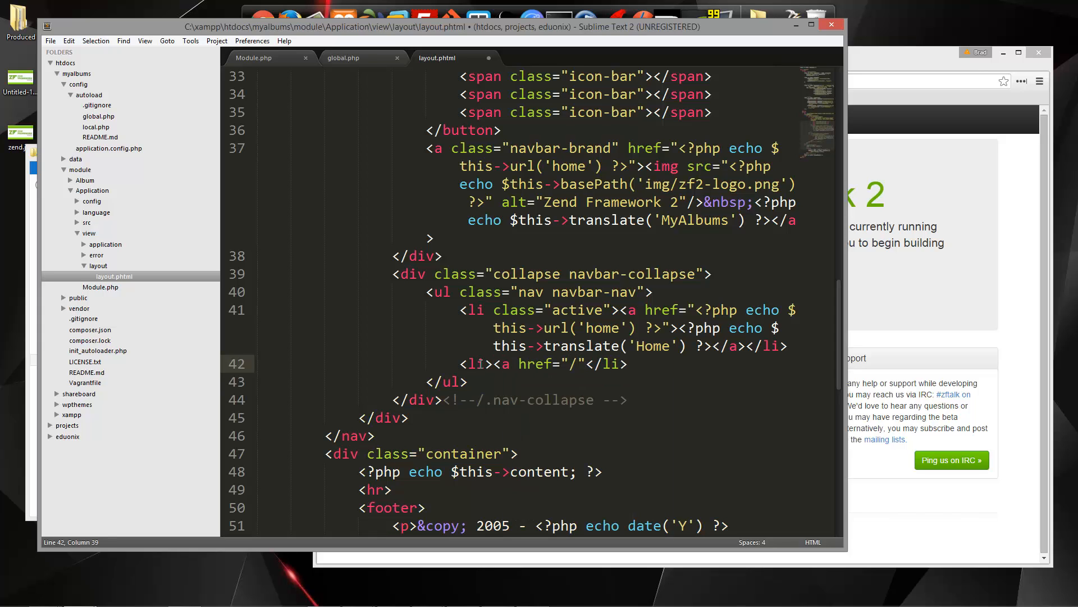
pyautogui.write('album')
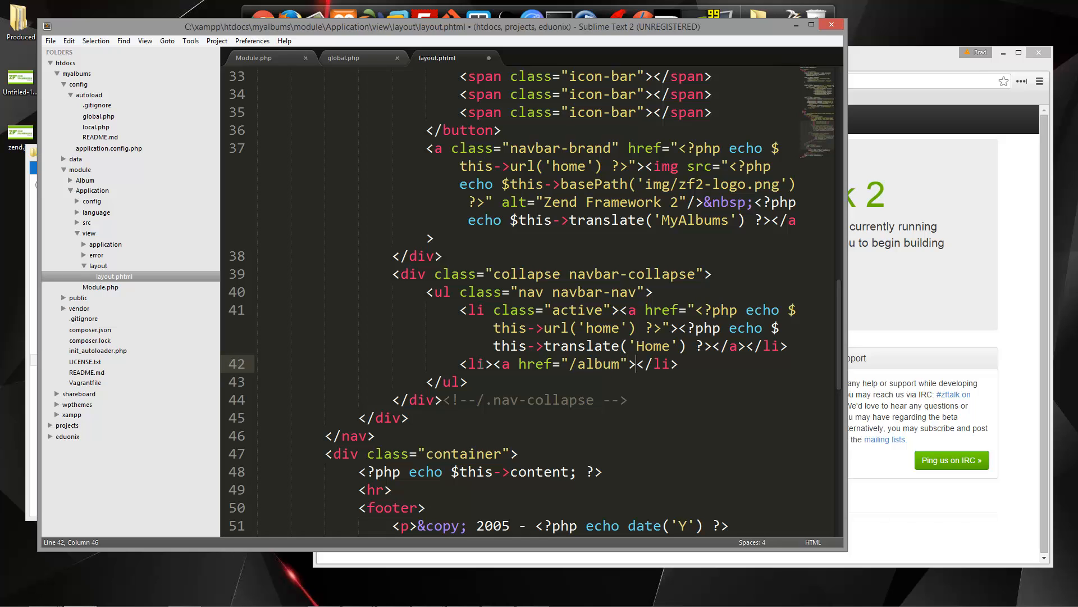
pyautogui.write('Albums</a>')
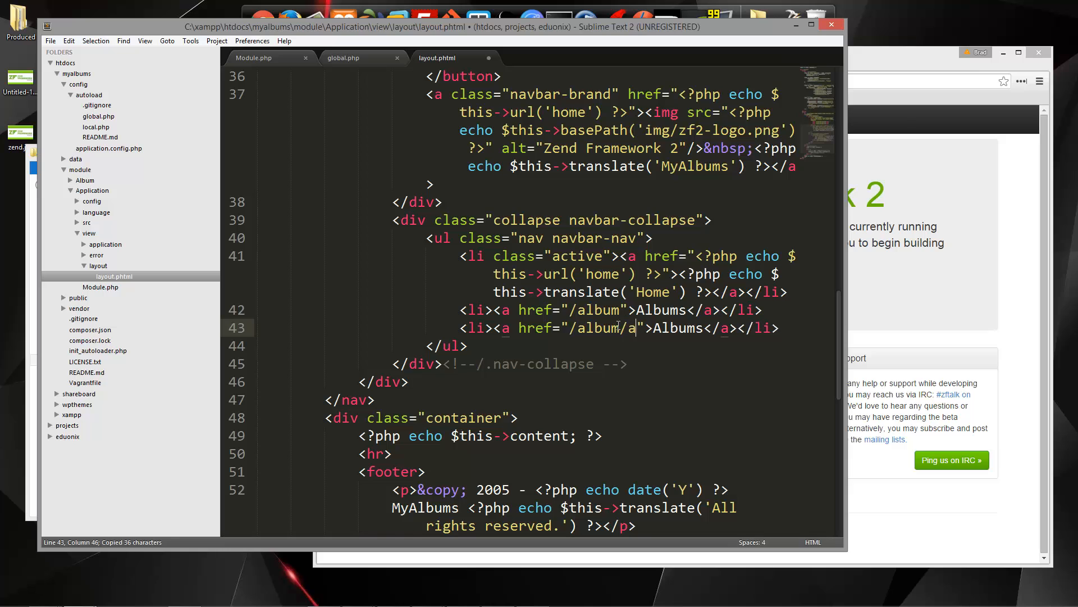
pyautogui.write('dd')
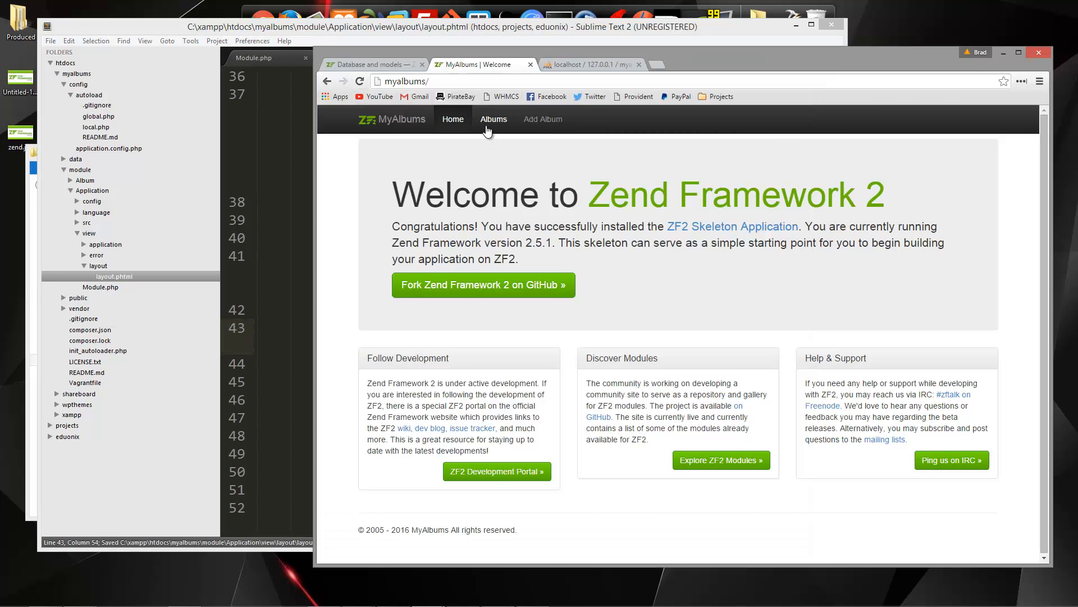
pyautogui.click(548, 119)
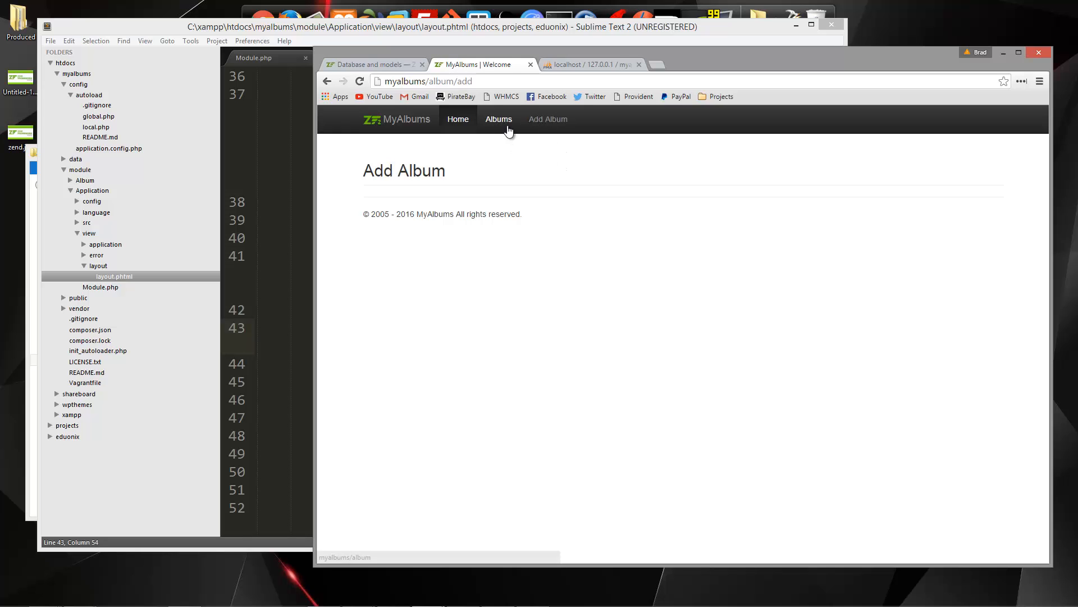
pyautogui.click(453, 119)
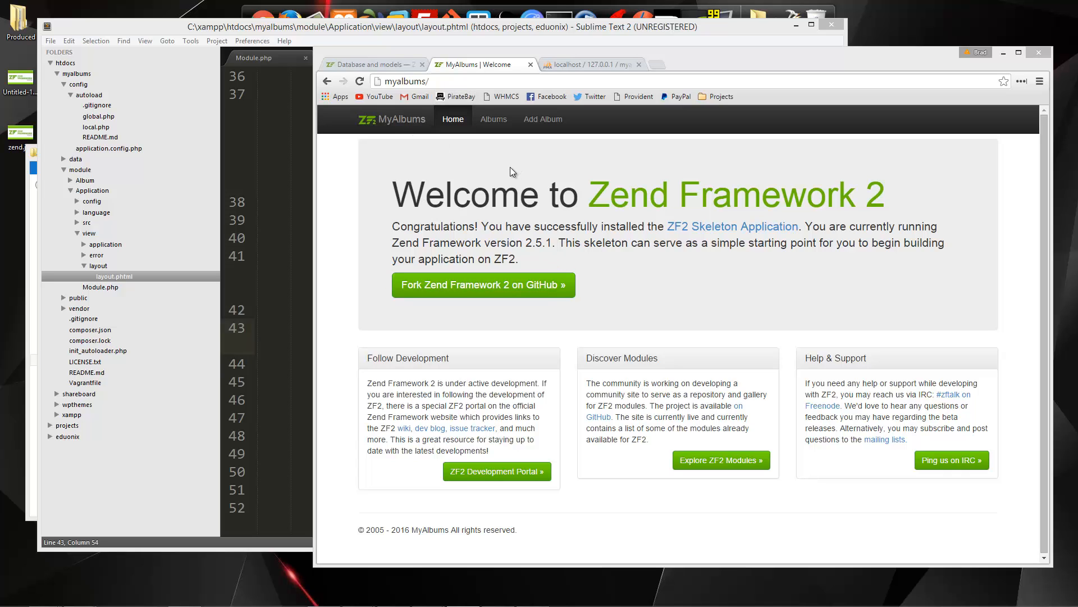
pyautogui.moveTo(543, 224)
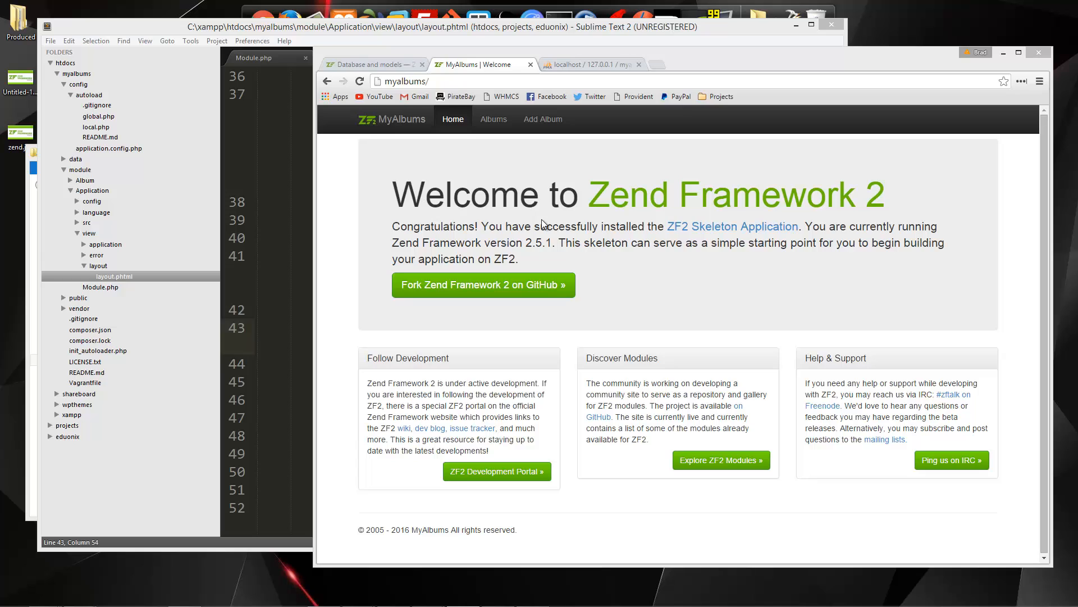
pyautogui.moveTo(659, 267)
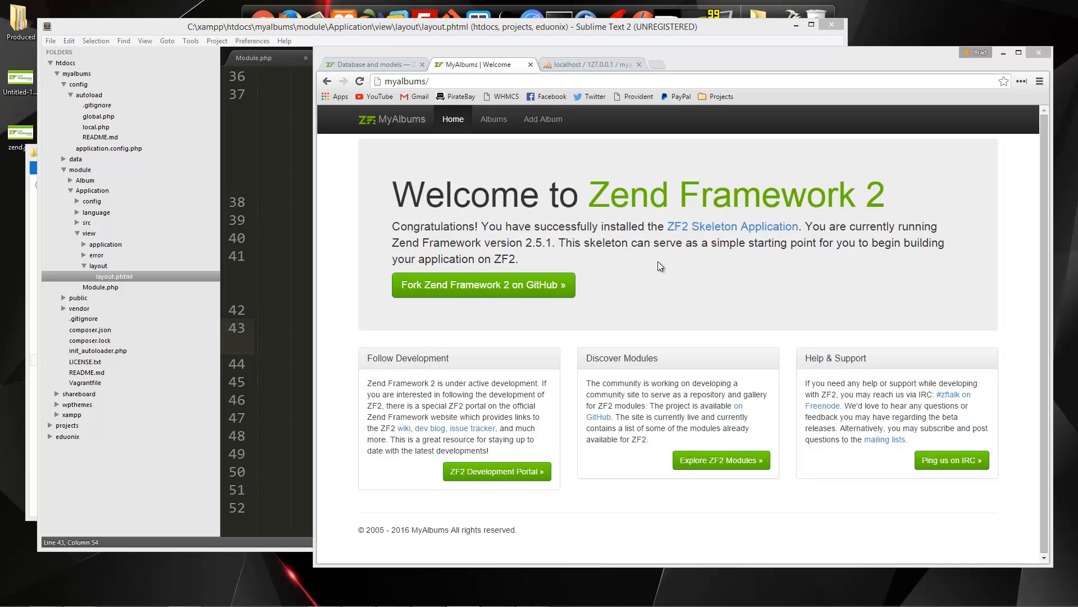